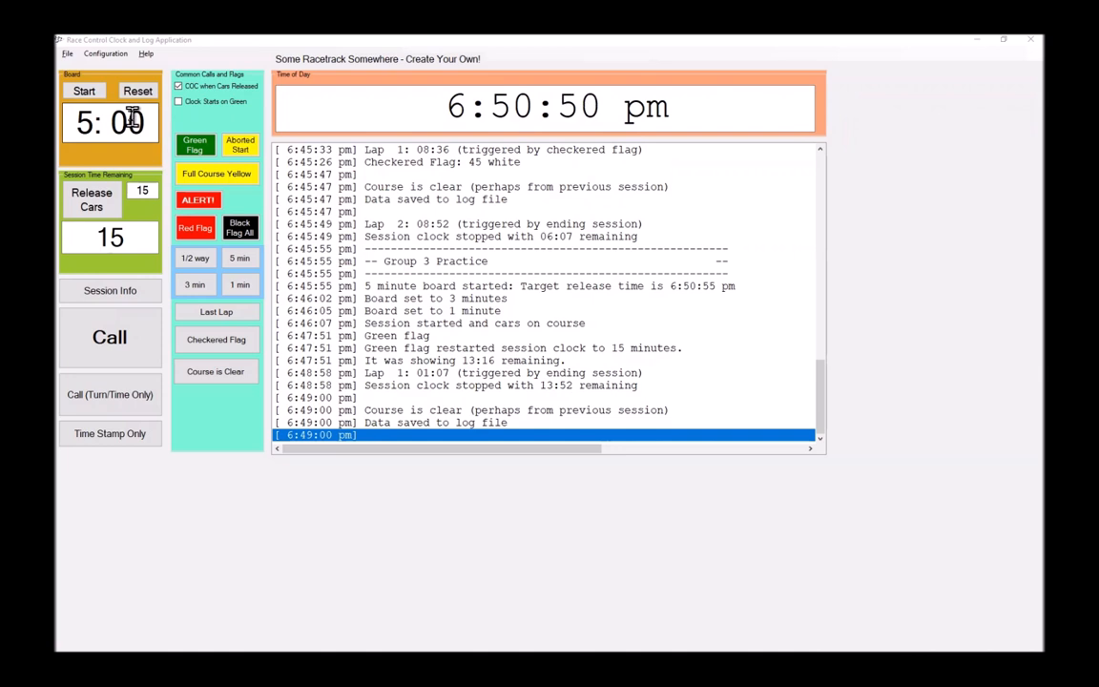
# Step: Start the five-minute board and enter the Group 4 Practice header into the log
pyautogui.click(84, 91)
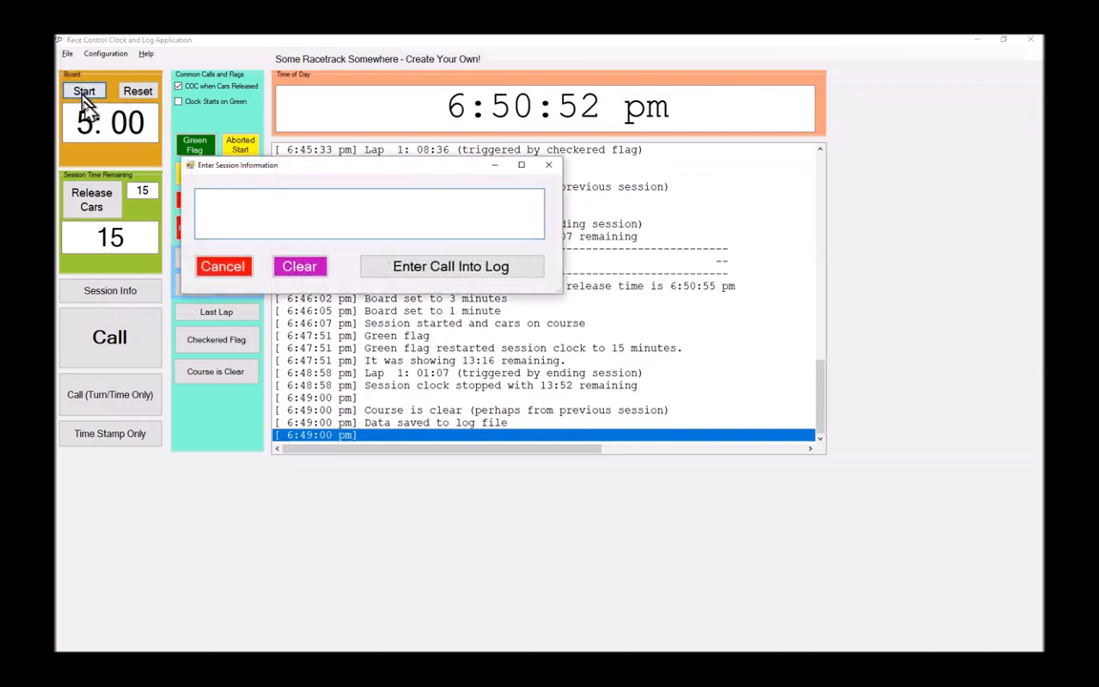
pyautogui.write('Group 5')
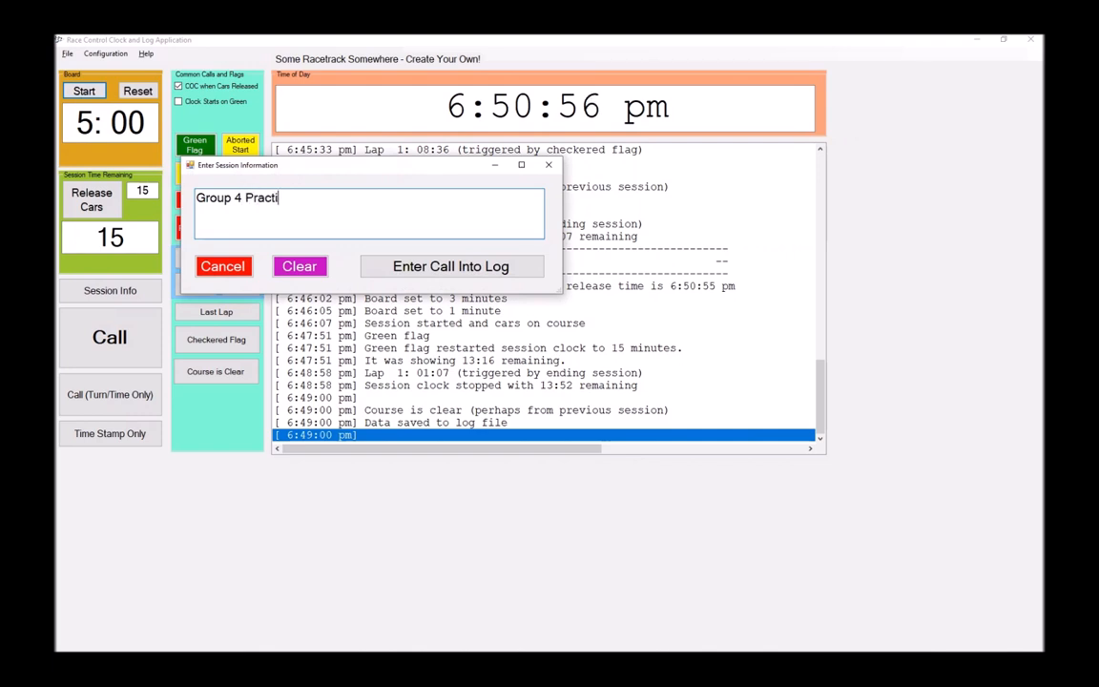
pyautogui.click(449, 266)
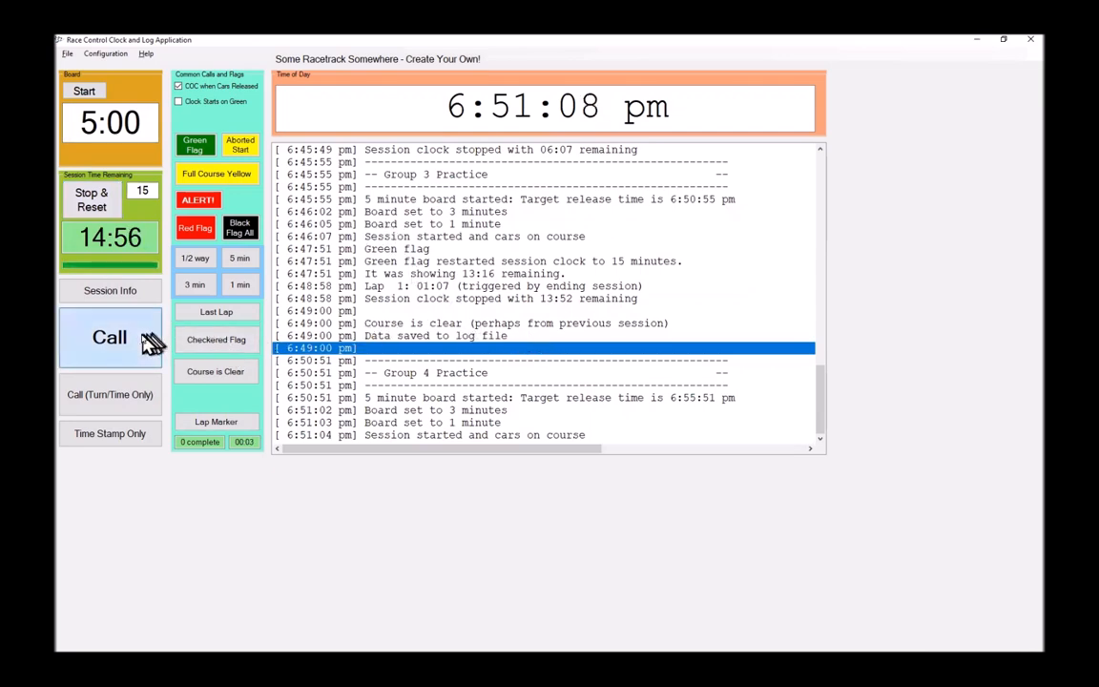
# Step: Log a Turn 2 call: car 6 brown spun and continued
pyautogui.click(109, 337)
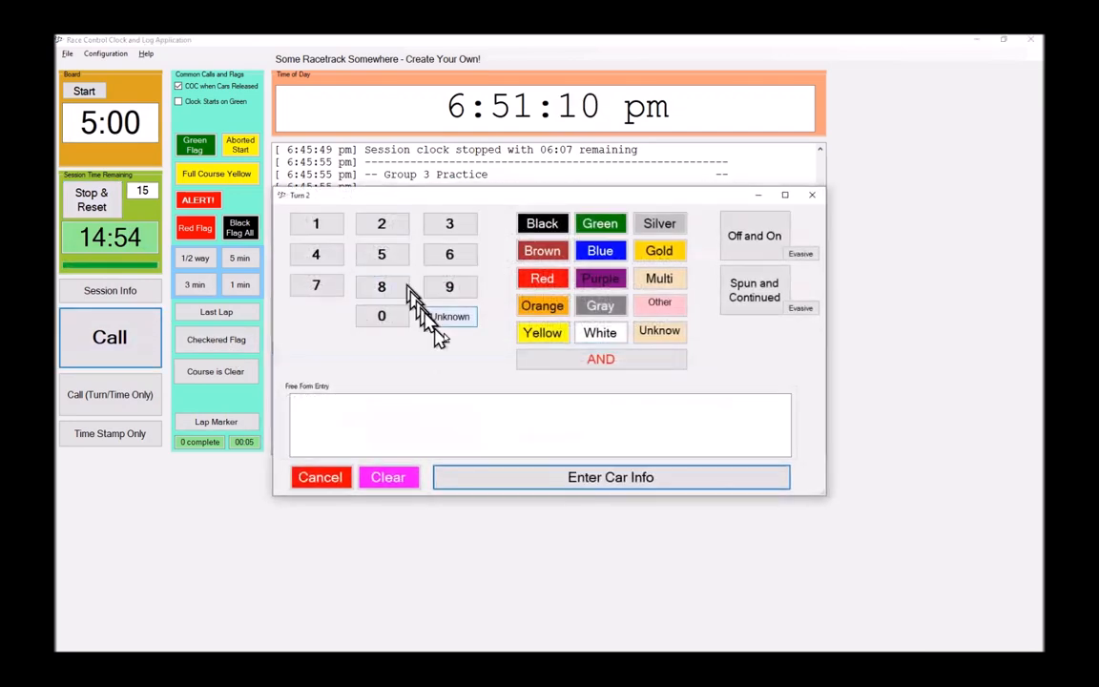
pyautogui.click(542, 250)
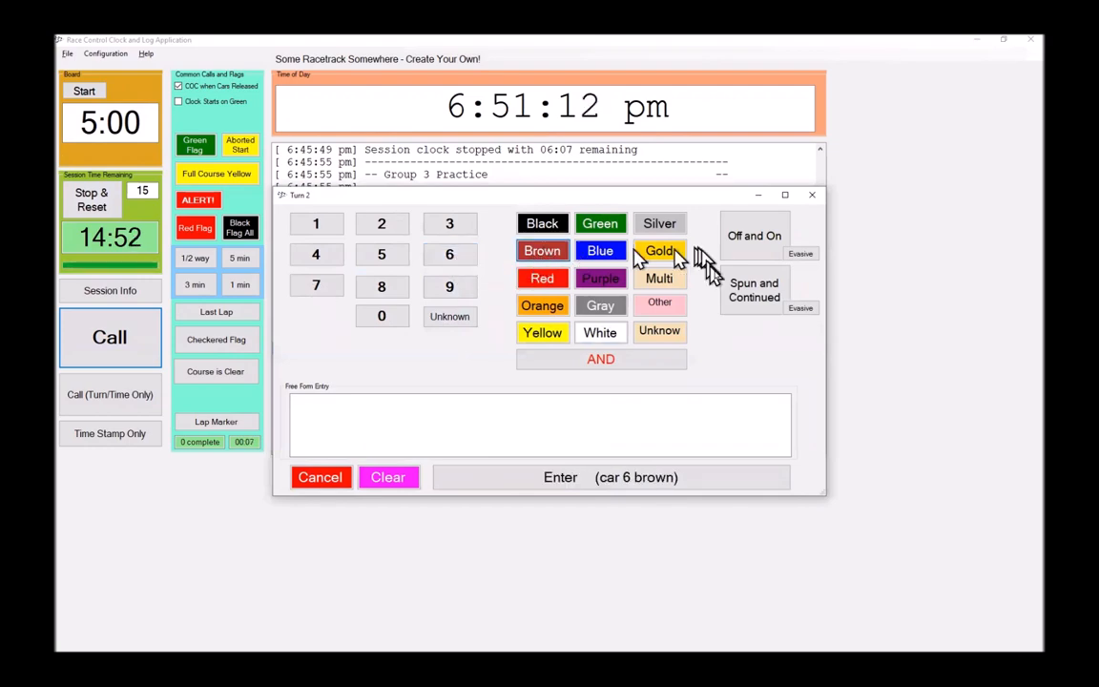
pyautogui.click(560, 477)
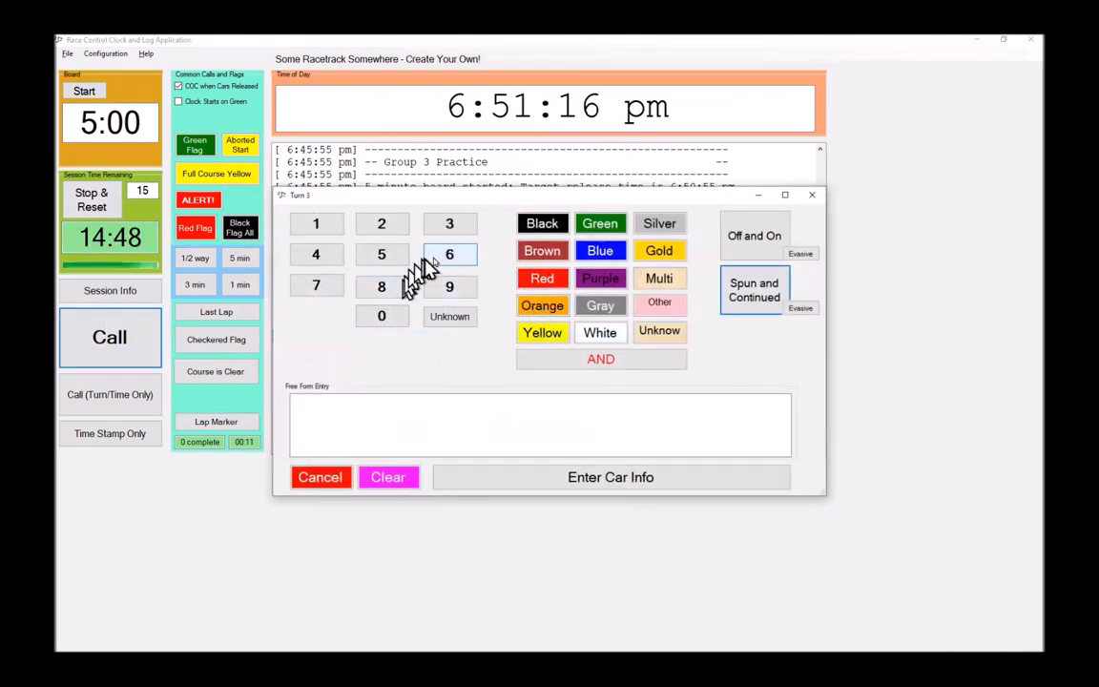
# Step: Log car 6 brown off and on at Turns 3 and 4
pyautogui.click(541, 250)
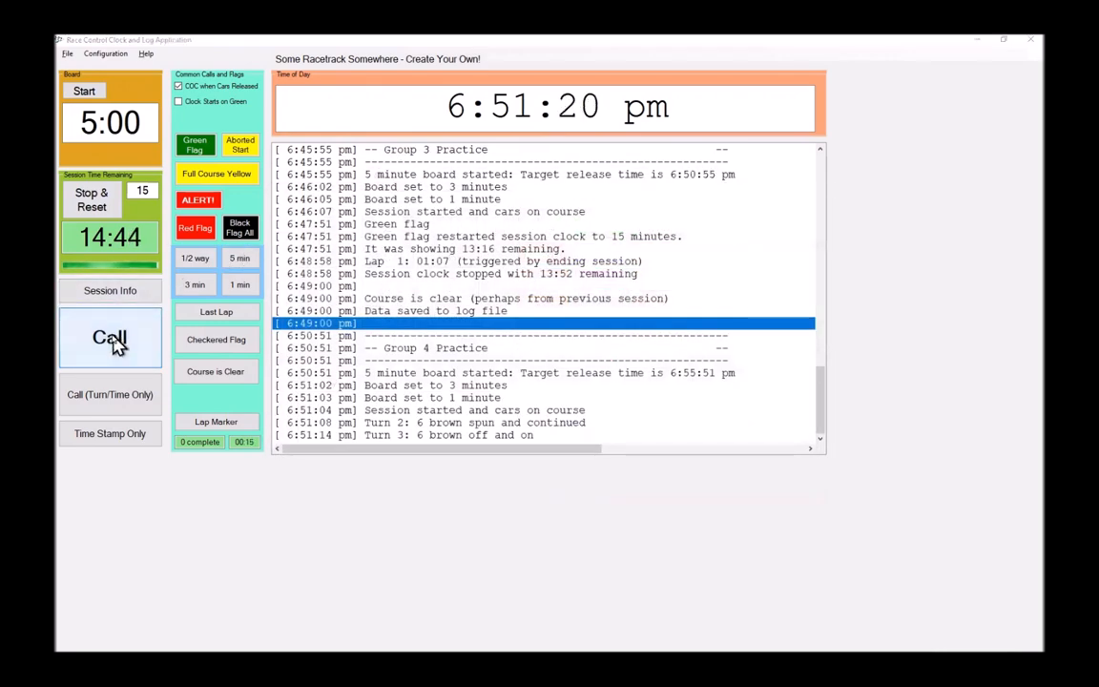
pyautogui.click(109, 337)
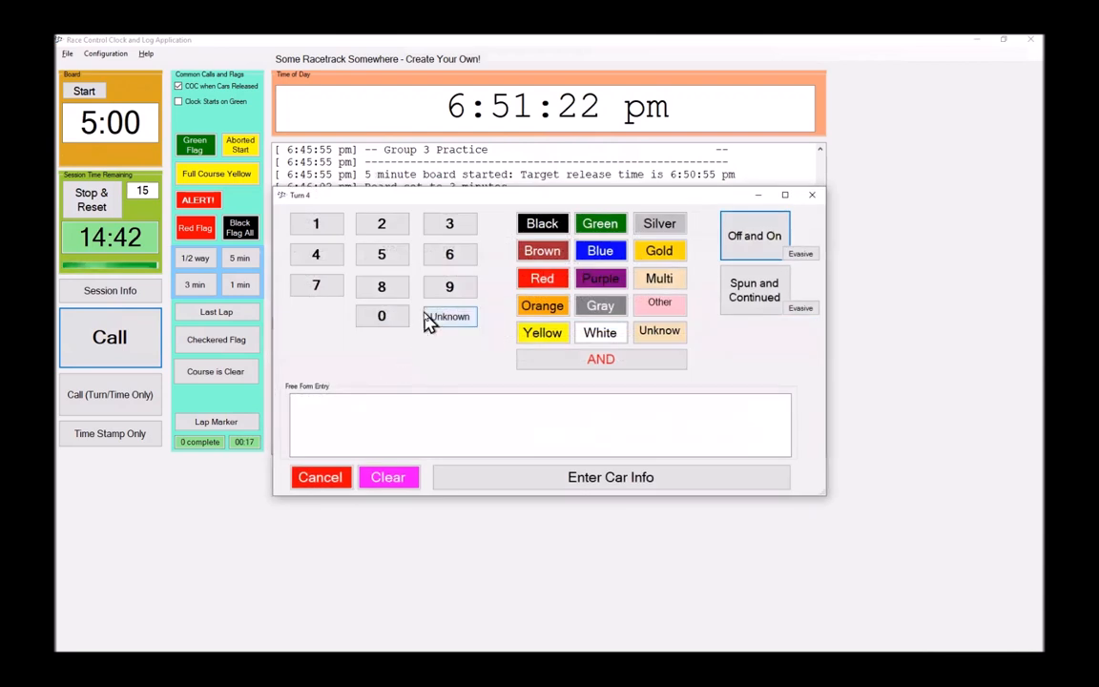
pyautogui.click(542, 250)
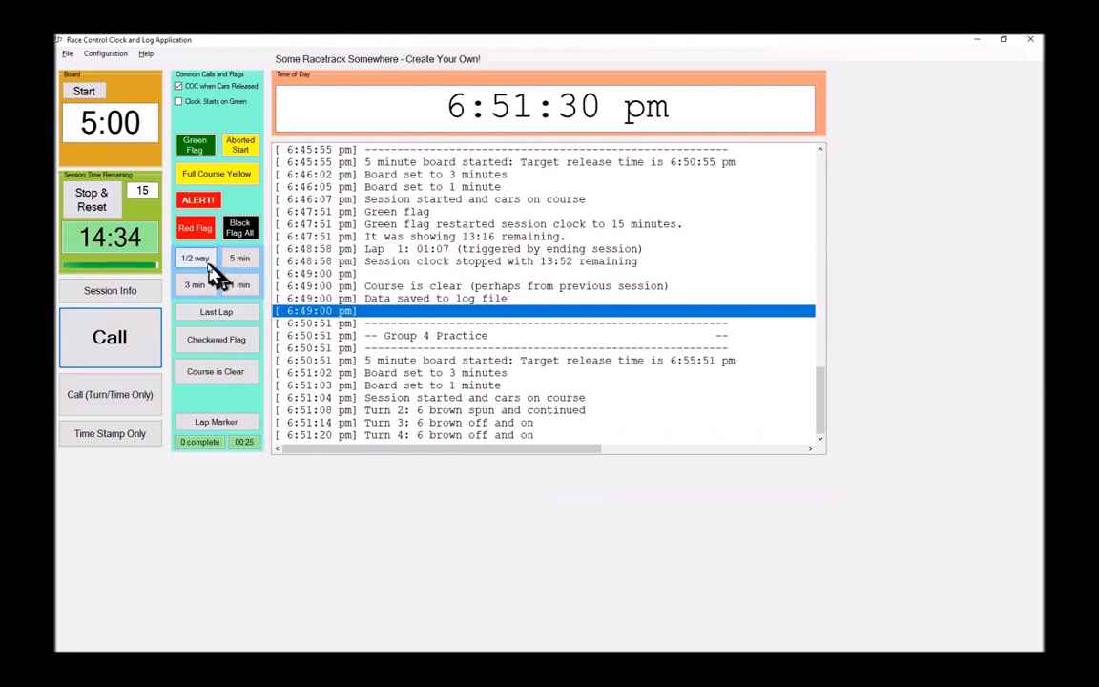
# Step: Enter the Half way call into the session log
pyautogui.click(195, 258)
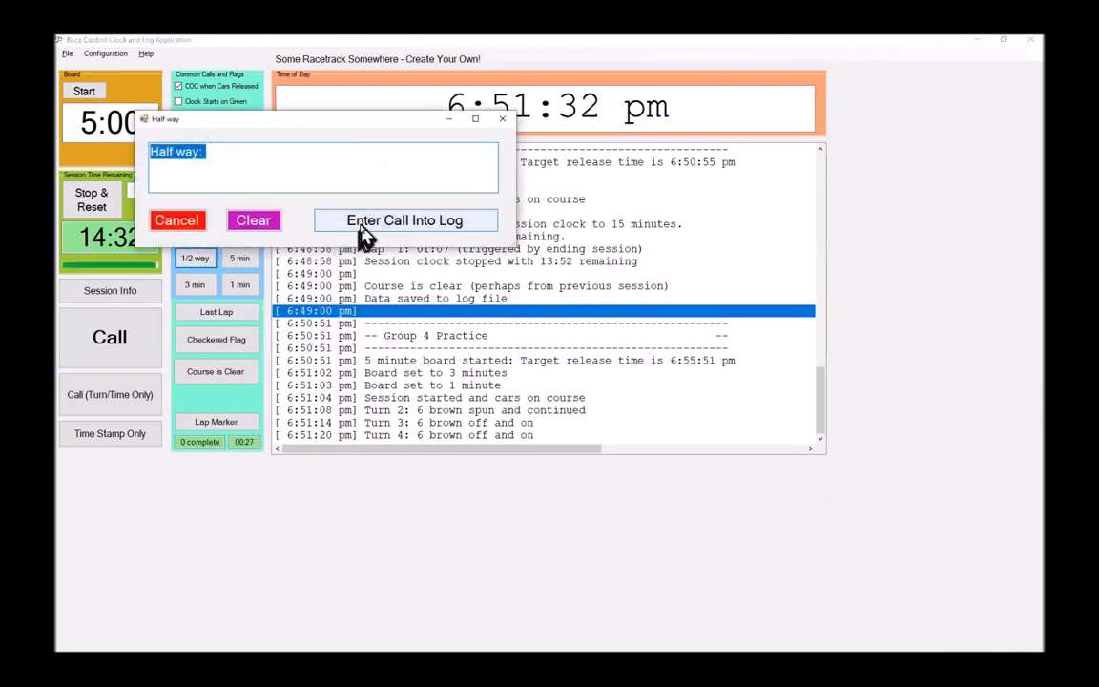
pyautogui.click(403, 220)
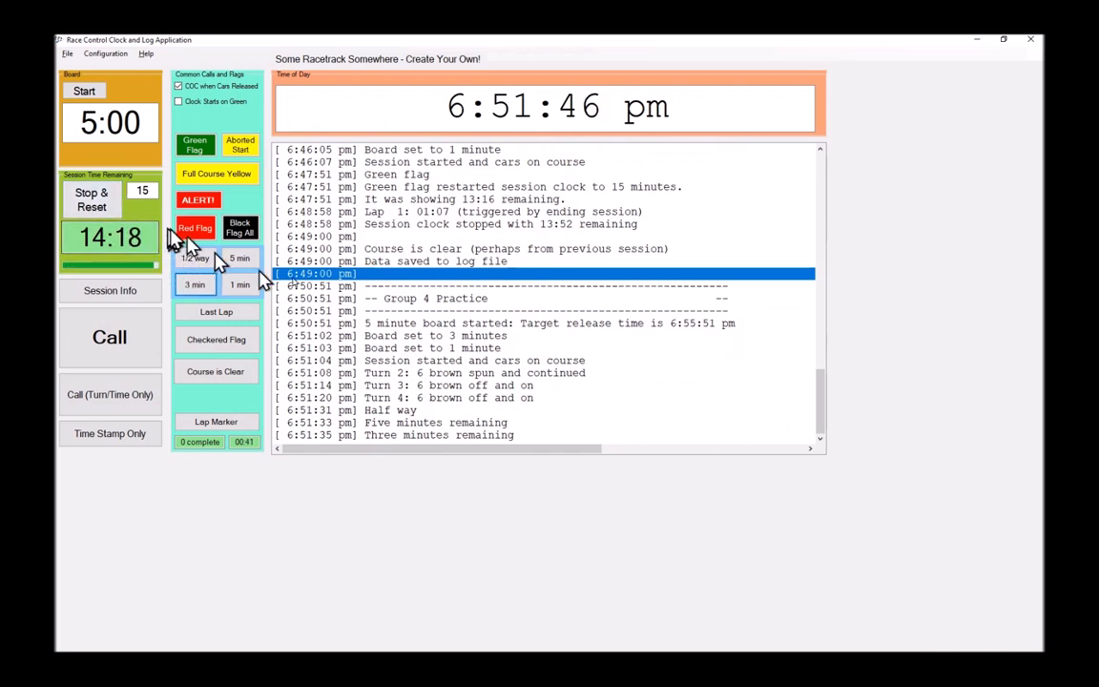
pyautogui.moveTo(410, 448)
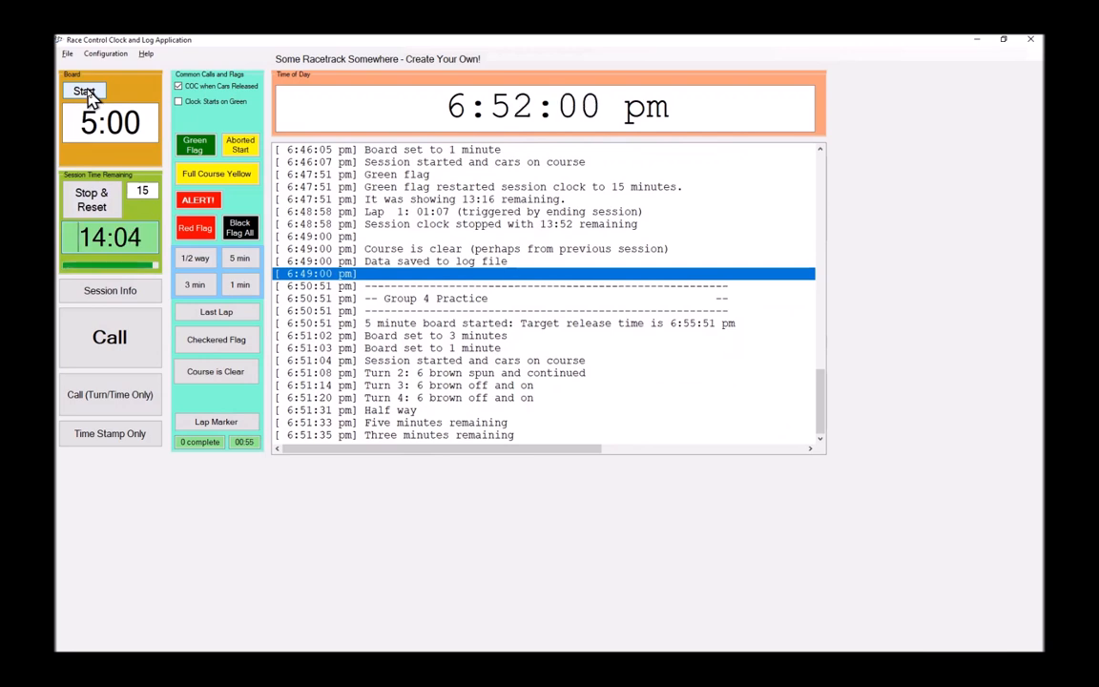
# Step: Log the Group 5 Practice header with a new board, then One minute remaining
pyautogui.click(85, 90)
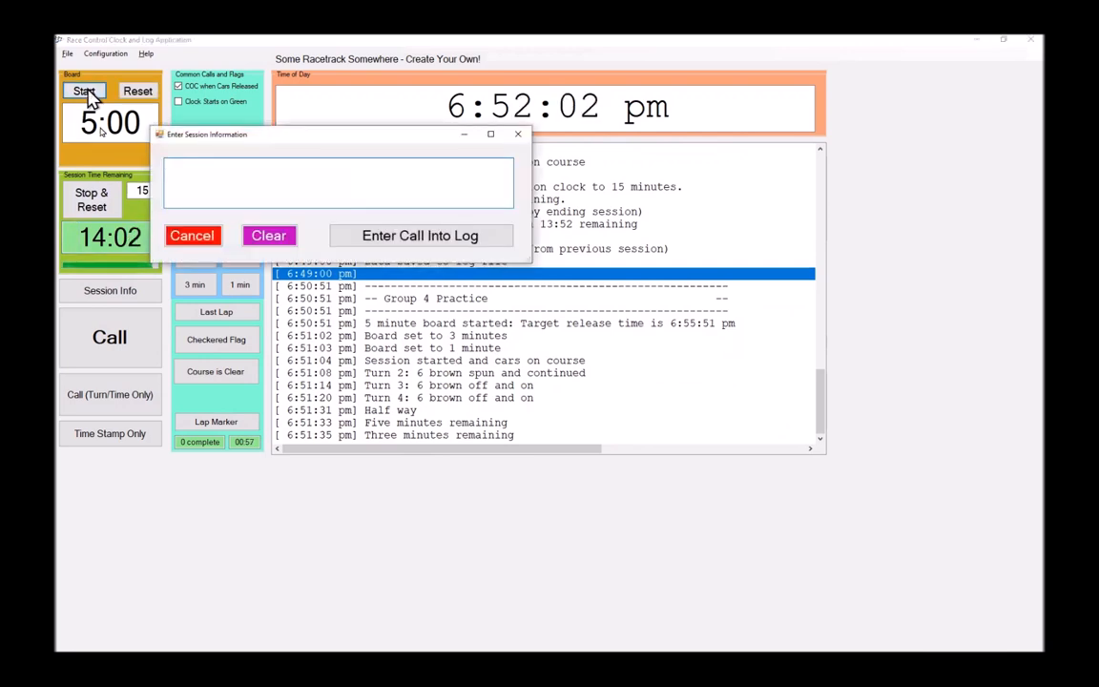
pyautogui.write('Group')
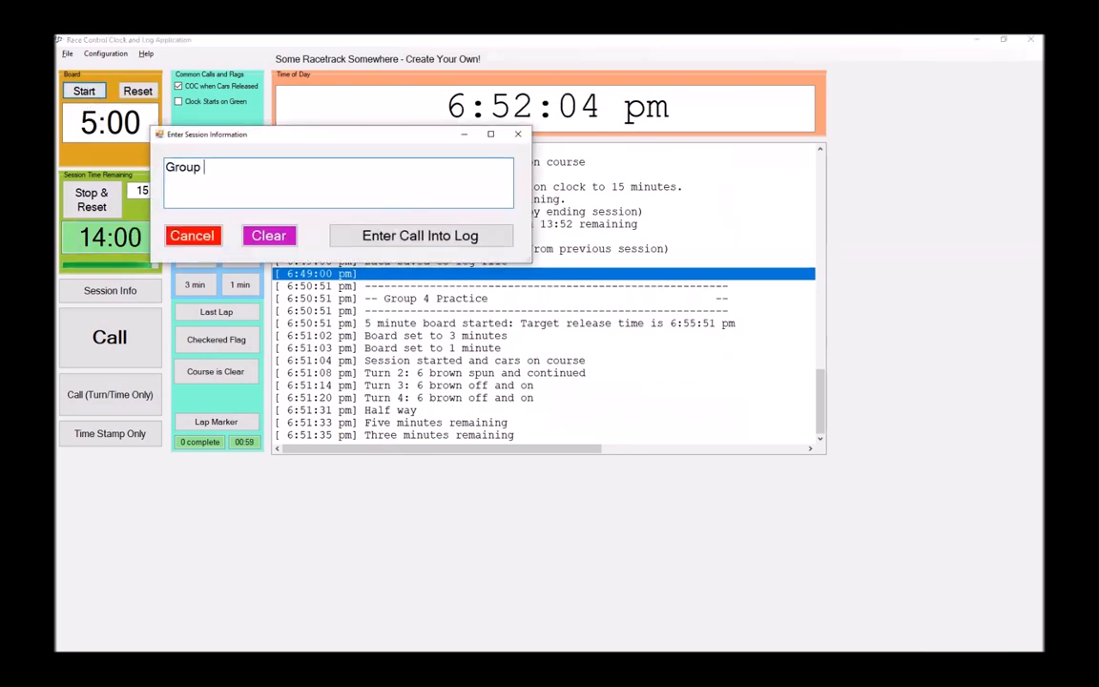
pyautogui.write('5 Practic')
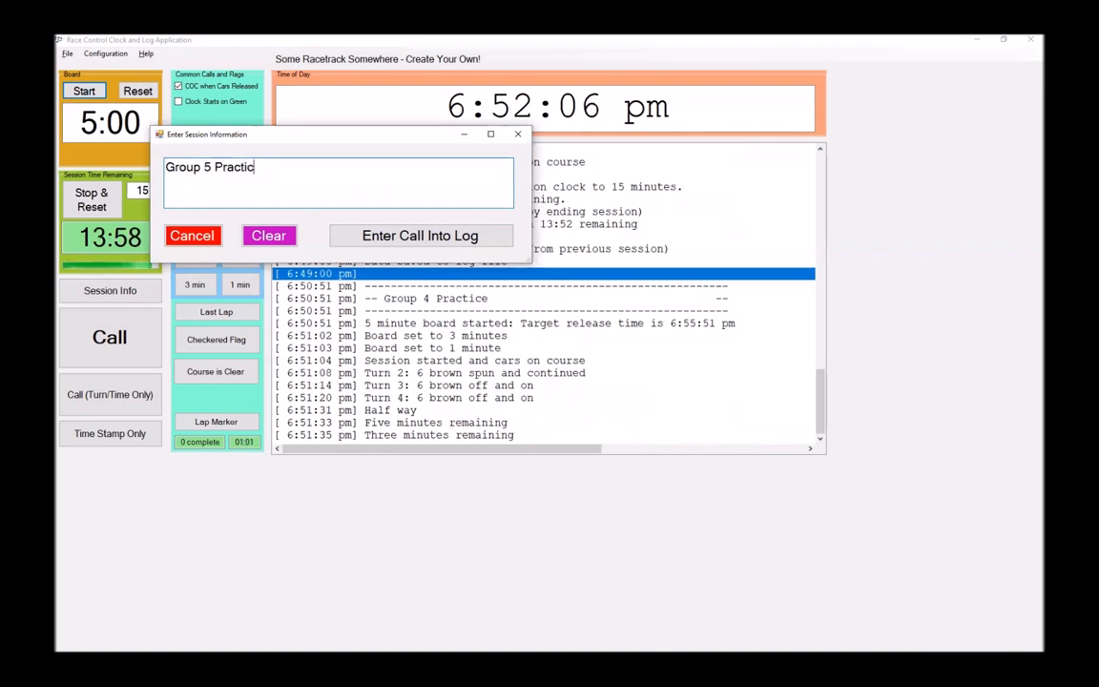
pyautogui.click(419, 235)
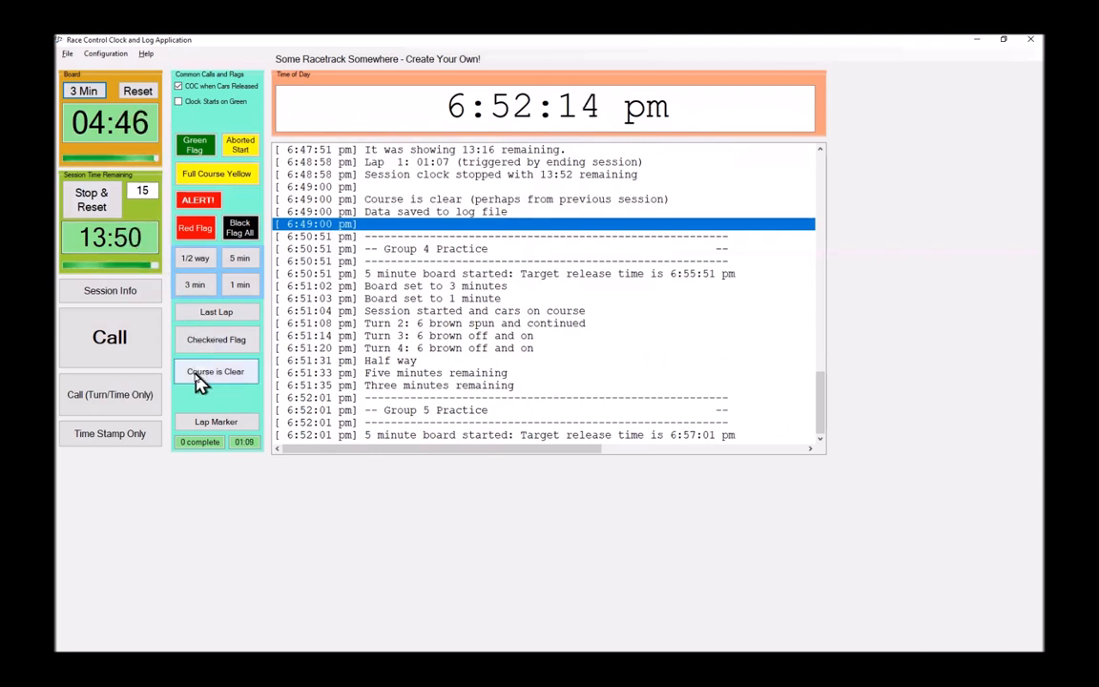
pyautogui.click(241, 285)
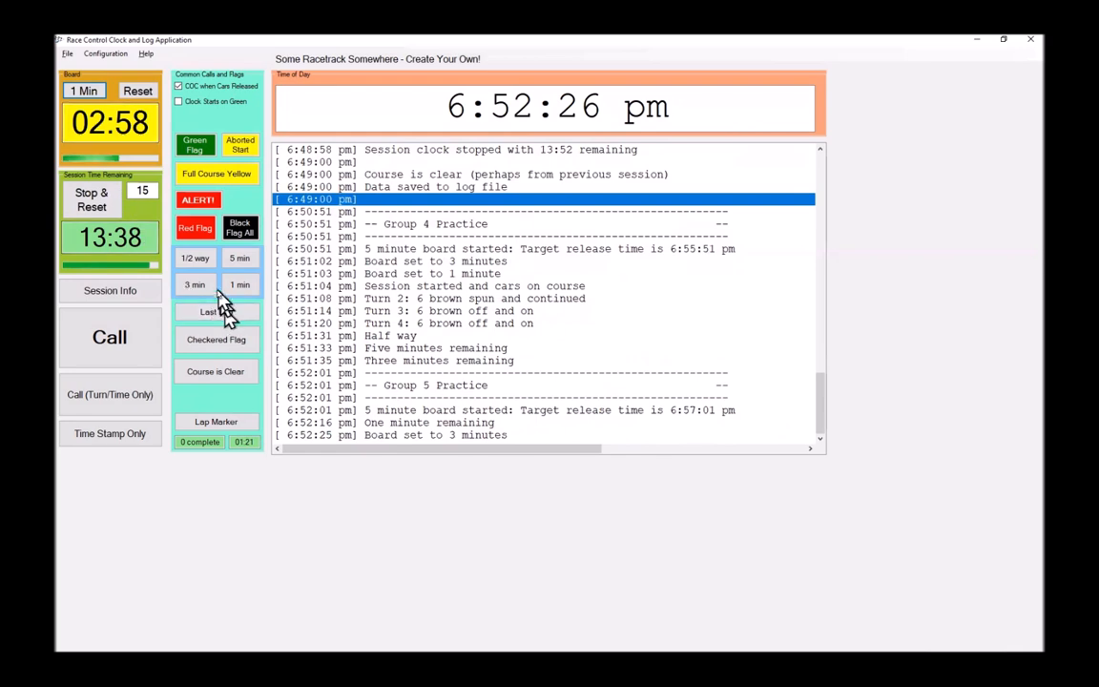
# Step: Log the Checkered Flag call and stop and reset the session clock
pyautogui.click(216, 339)
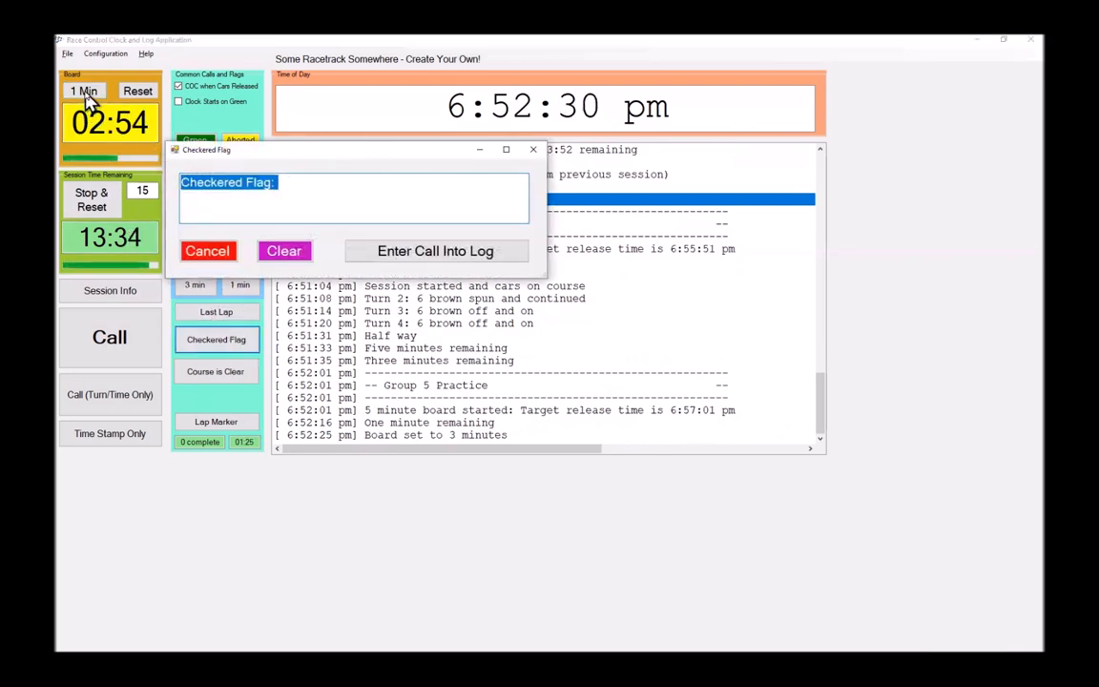
pyautogui.click(434, 250)
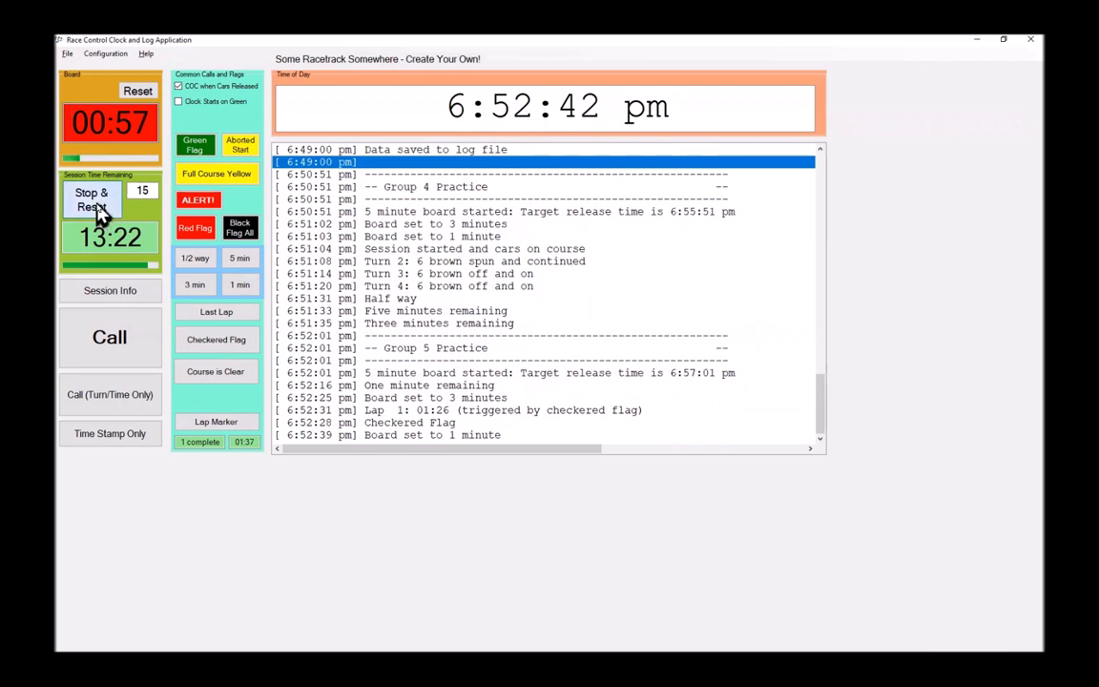
pyautogui.click(91, 199)
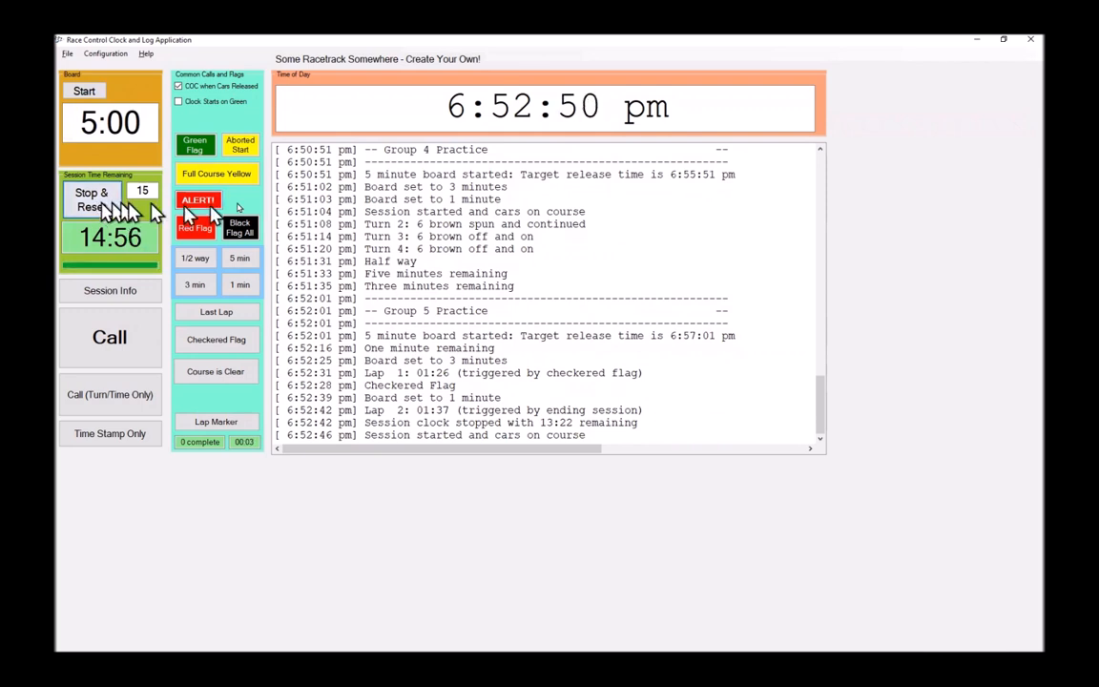
pyautogui.moveTo(272, 295)
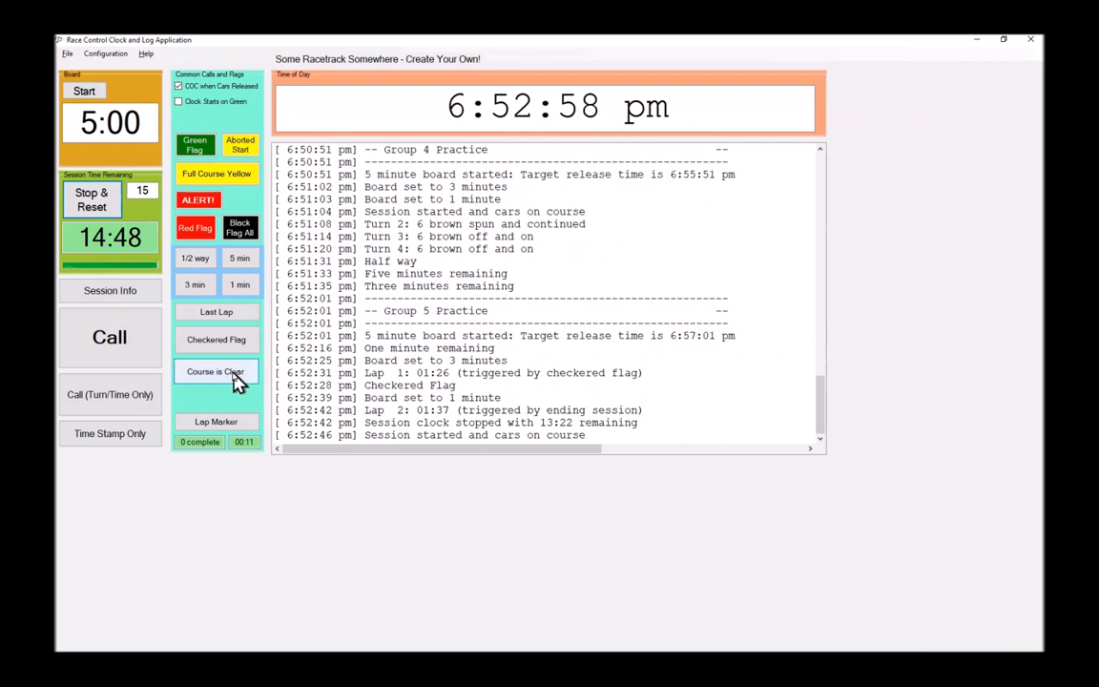
# Step: Log 'Course is clear', saving the session data to the log file
pyautogui.click(215, 371)
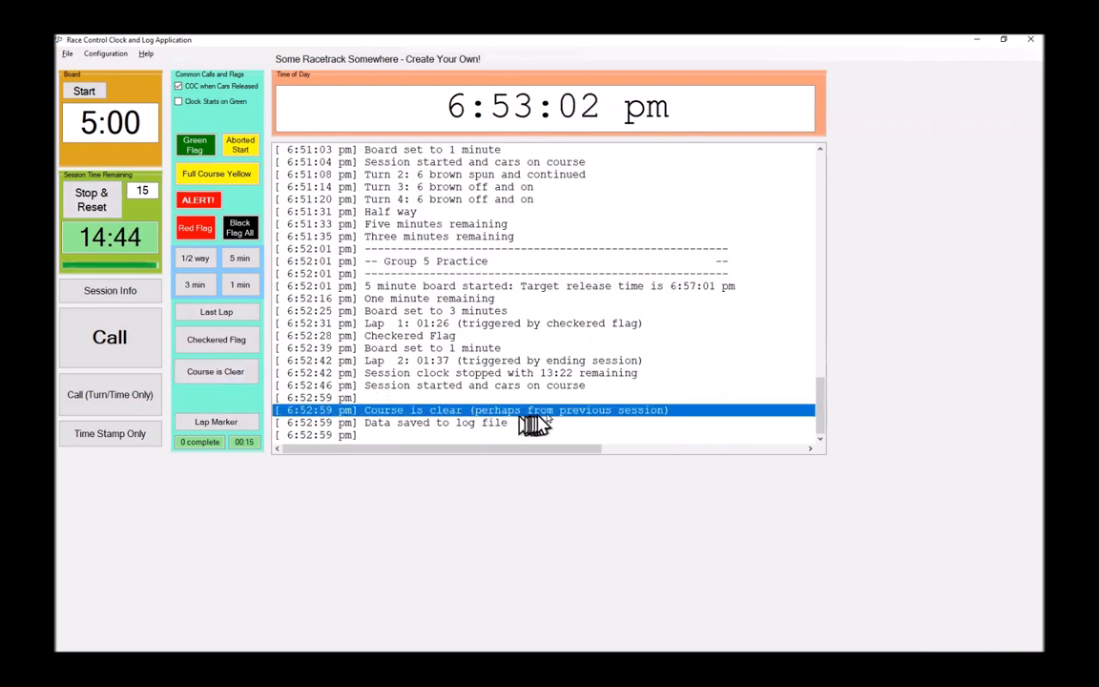
pyautogui.moveTo(663, 429)
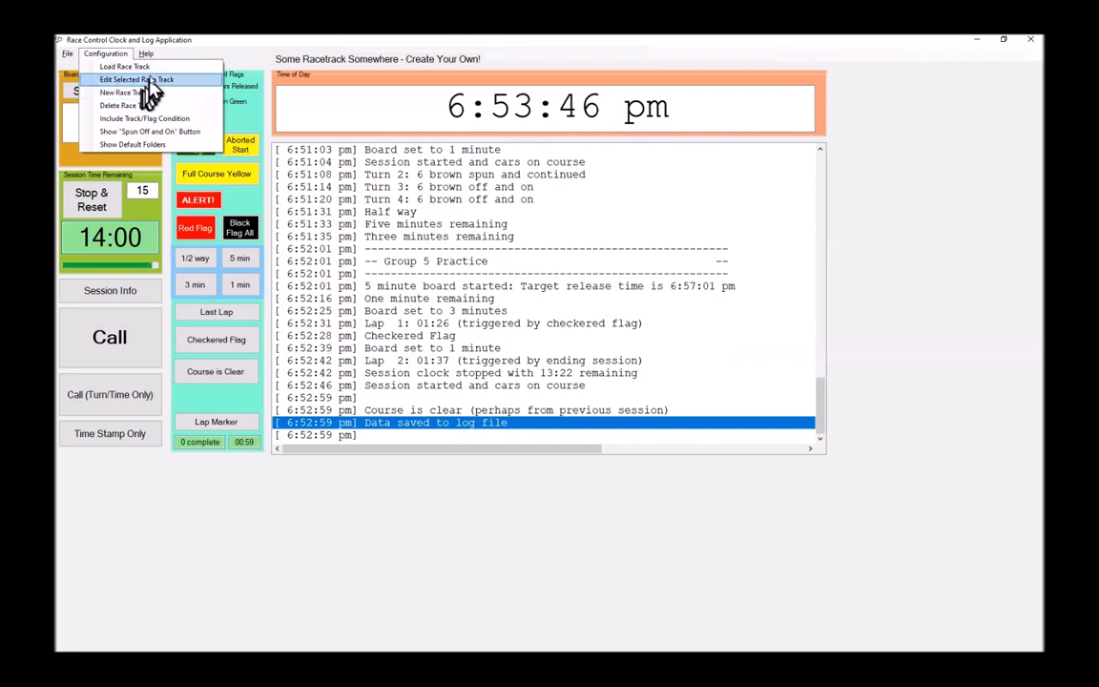
pyautogui.moveTo(170, 103)
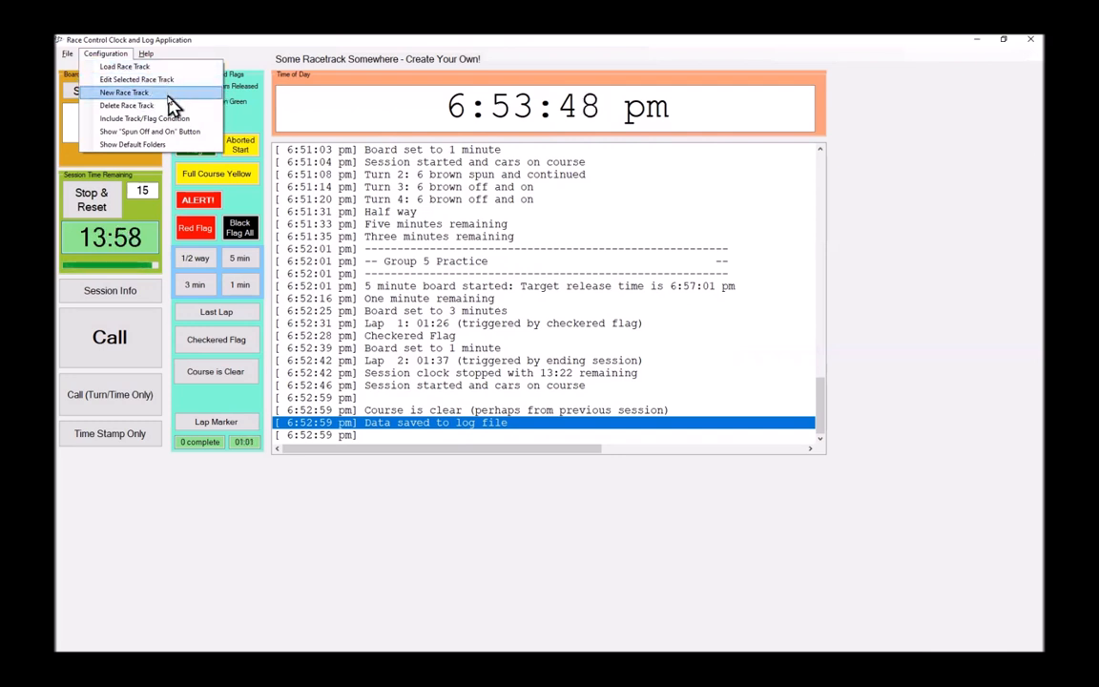
pyautogui.moveTo(176, 118)
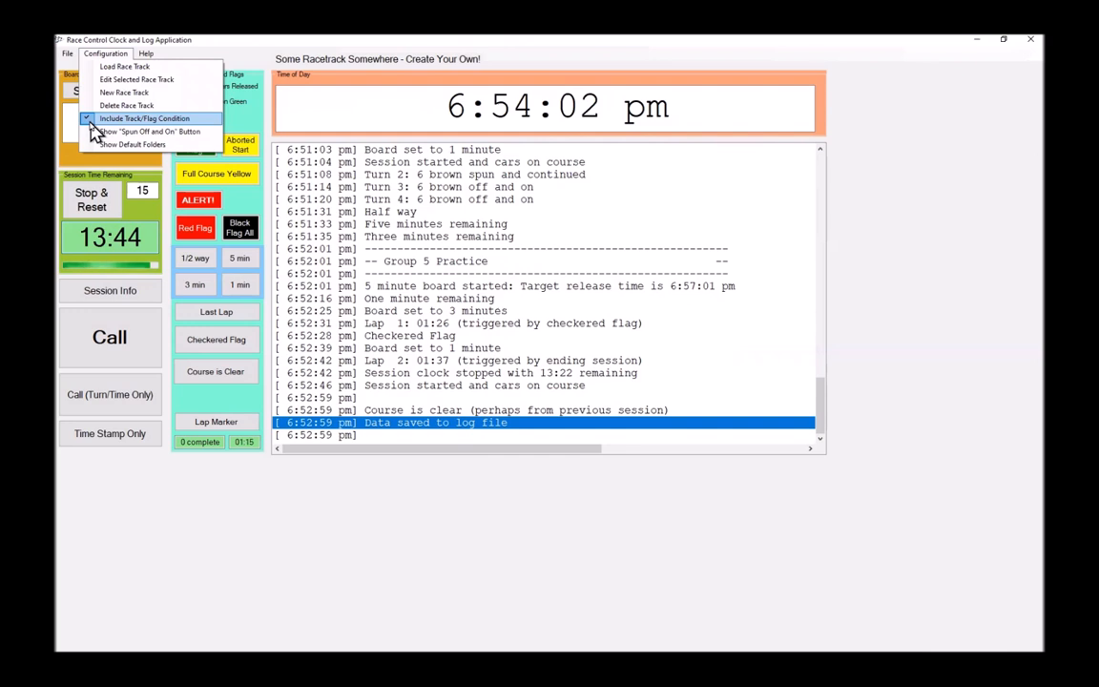
pyautogui.click(145, 118)
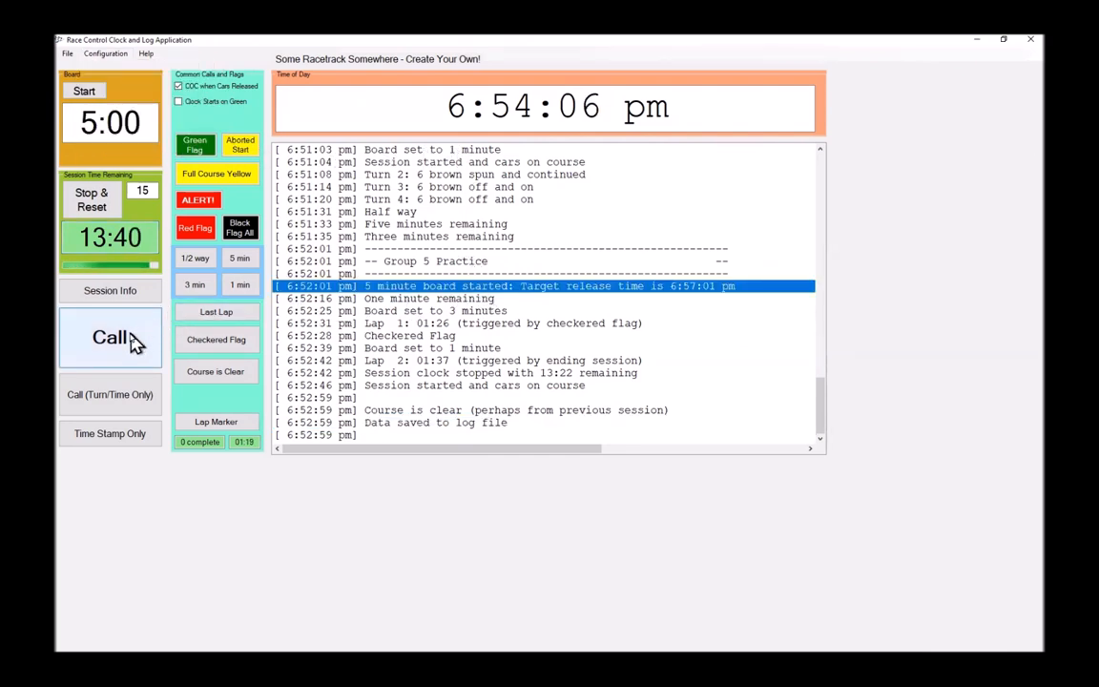
pyautogui.click(110, 338)
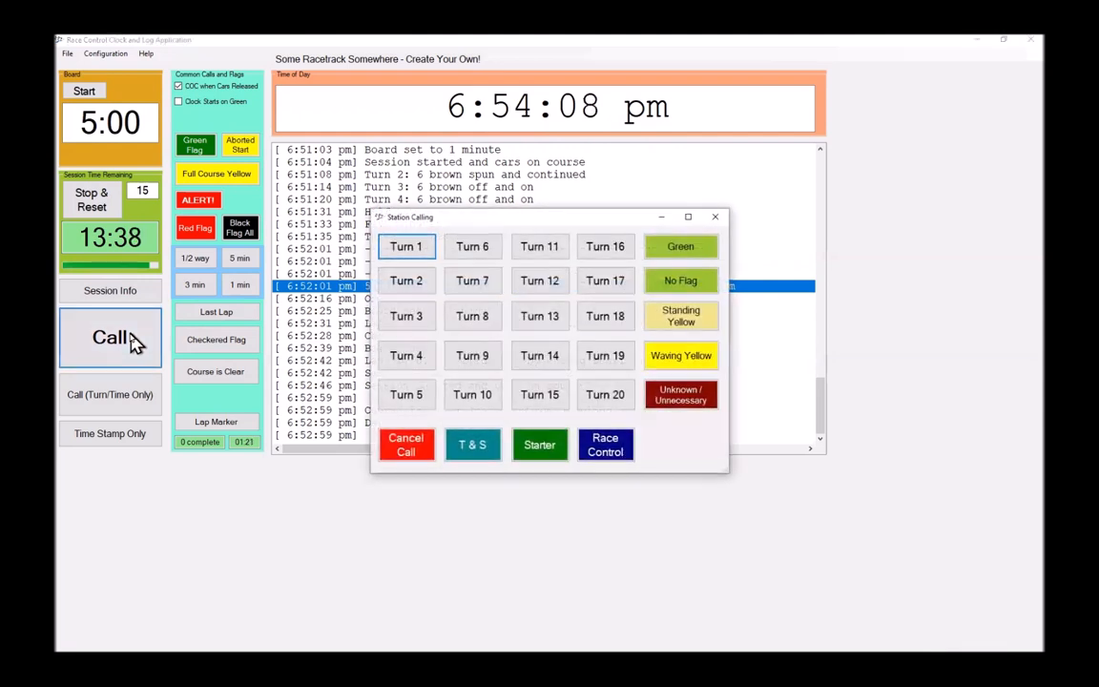
pyautogui.moveTo(701, 276)
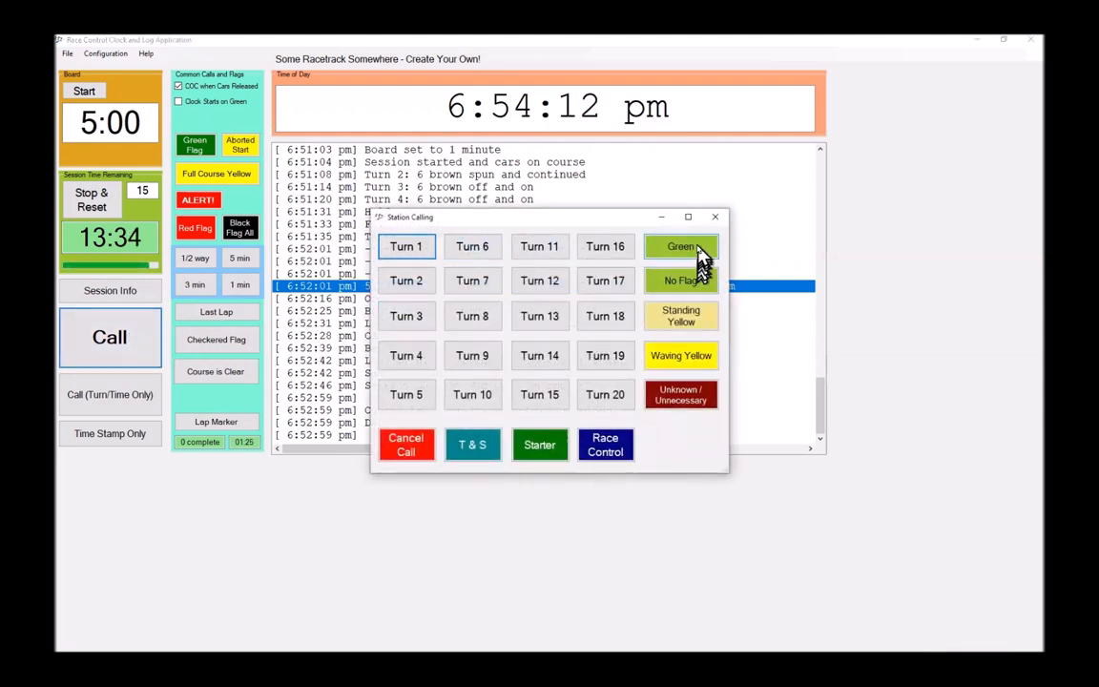
pyautogui.moveTo(681, 280)
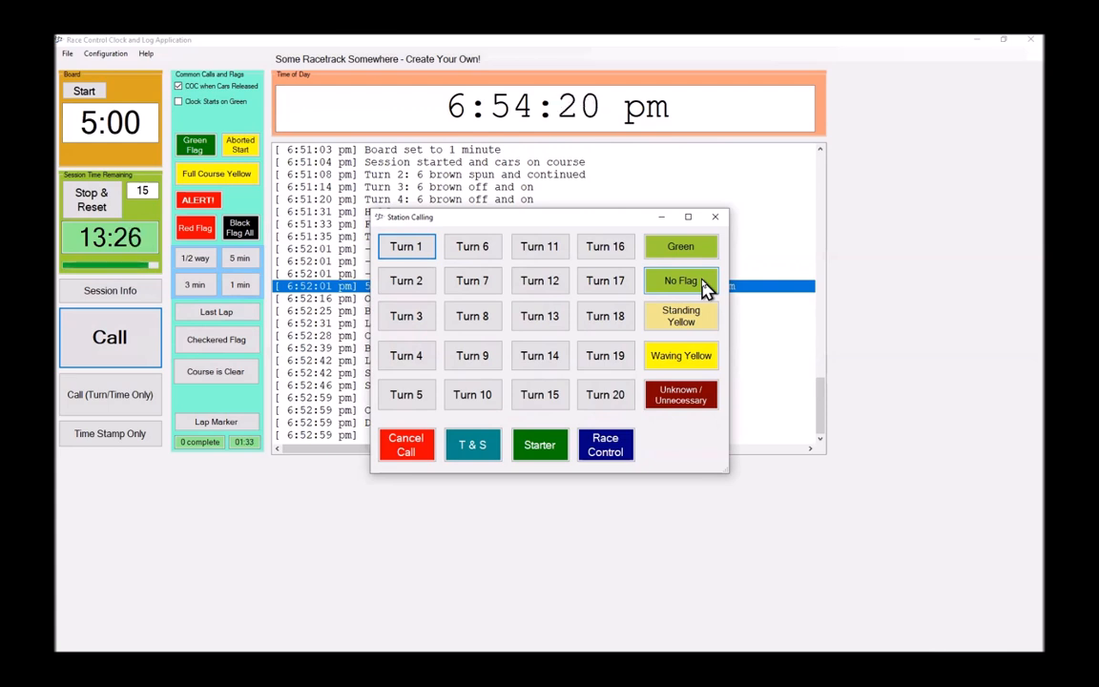
pyautogui.moveTo(701, 321)
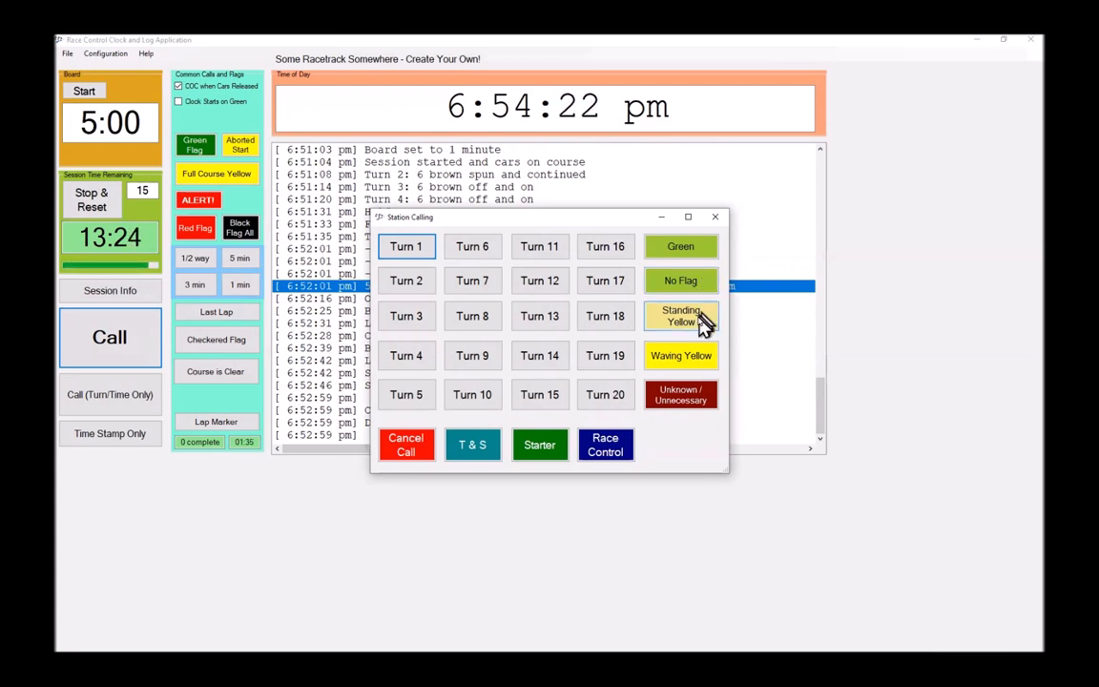
pyautogui.moveTo(706, 348)
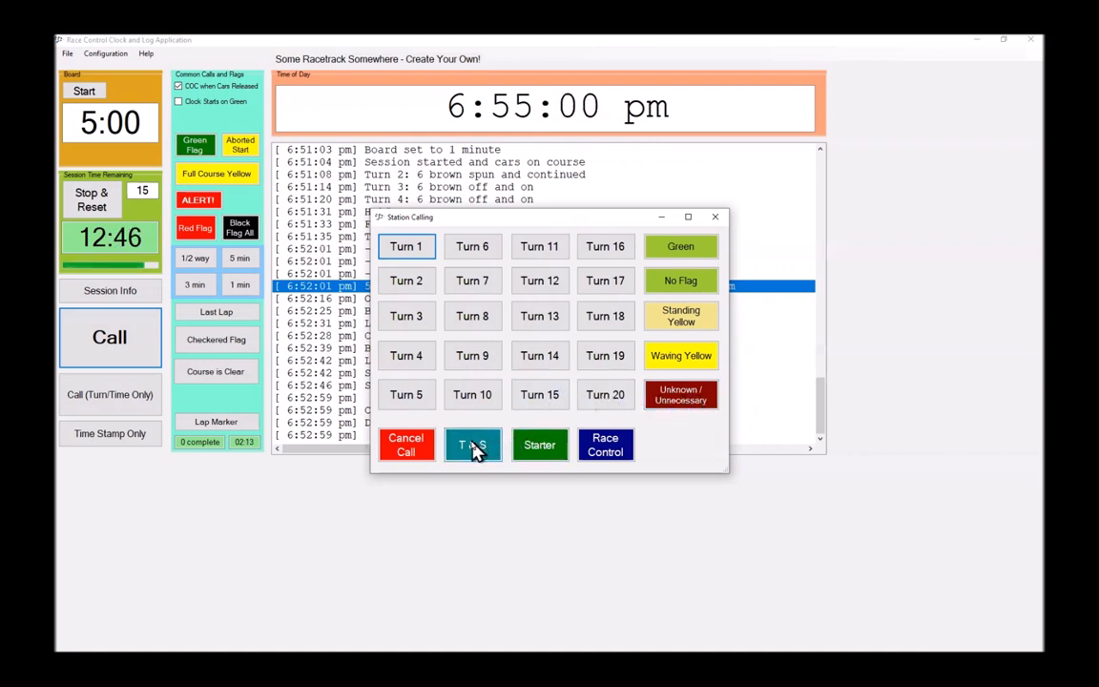
# Step: Log car 8 red spun and continued, reported from T&S
pyautogui.click(472, 445)
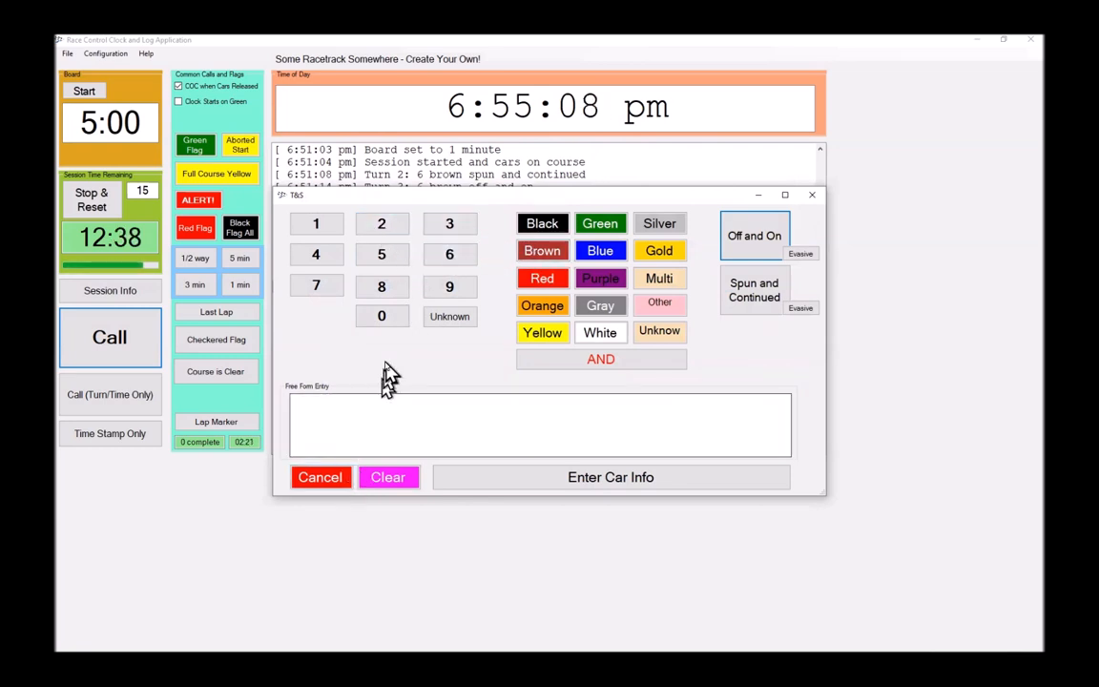
pyautogui.click(542, 278)
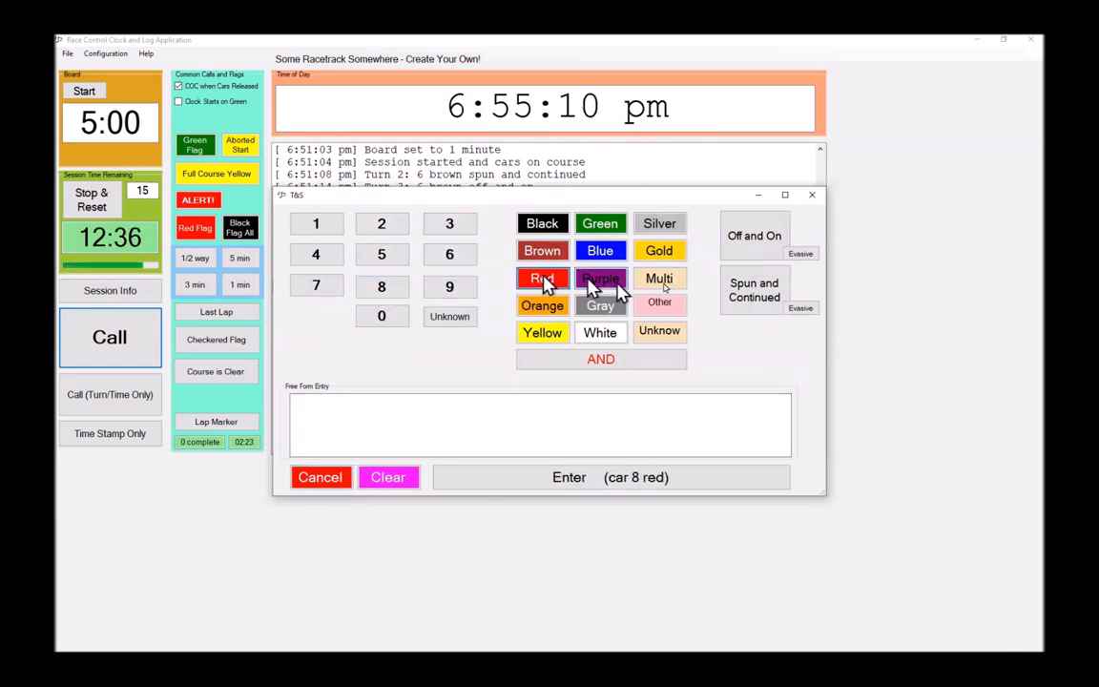
pyautogui.click(568, 476)
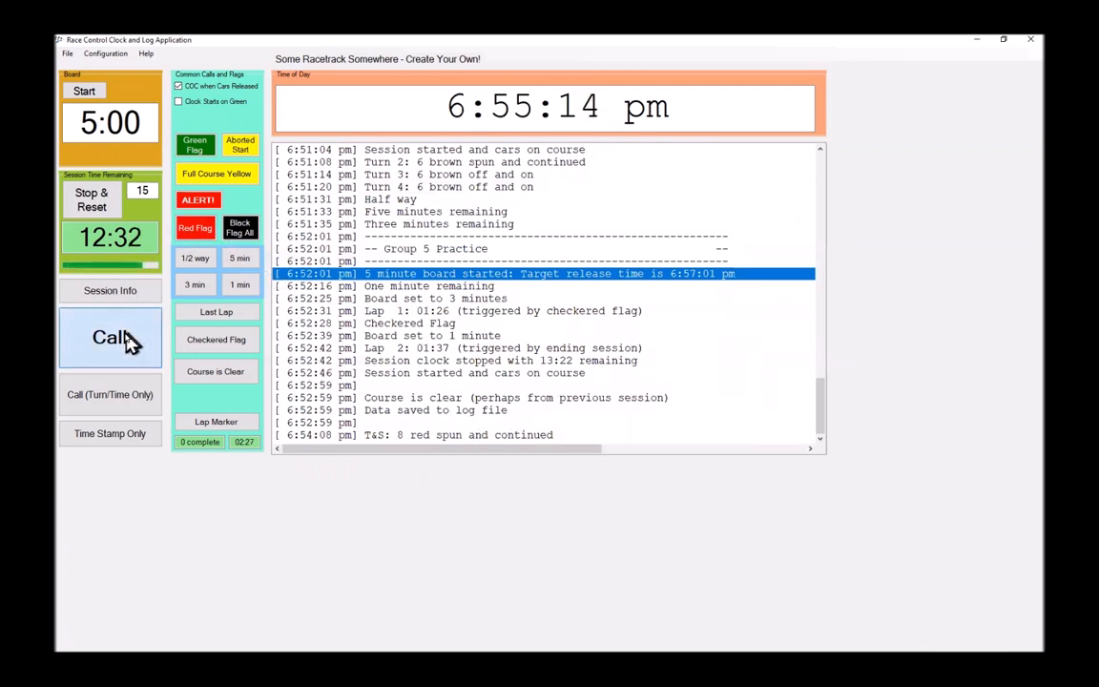
# Step: Log a Turn 2 call for car 8 red going off and on
pyautogui.click(110, 338)
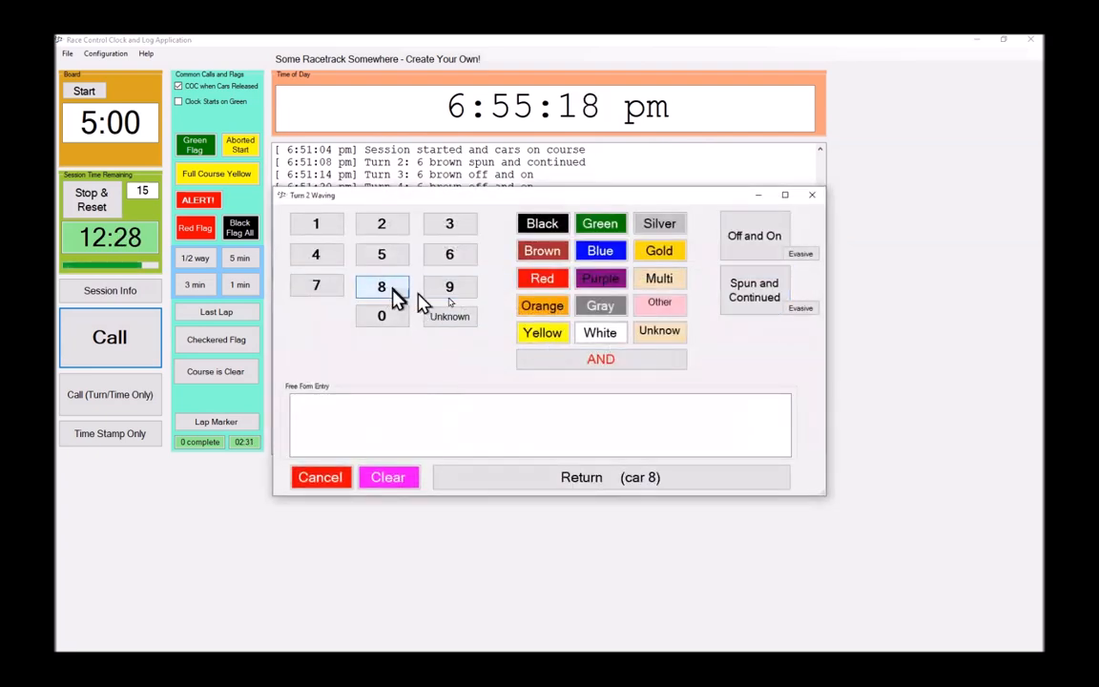
pyautogui.click(541, 277)
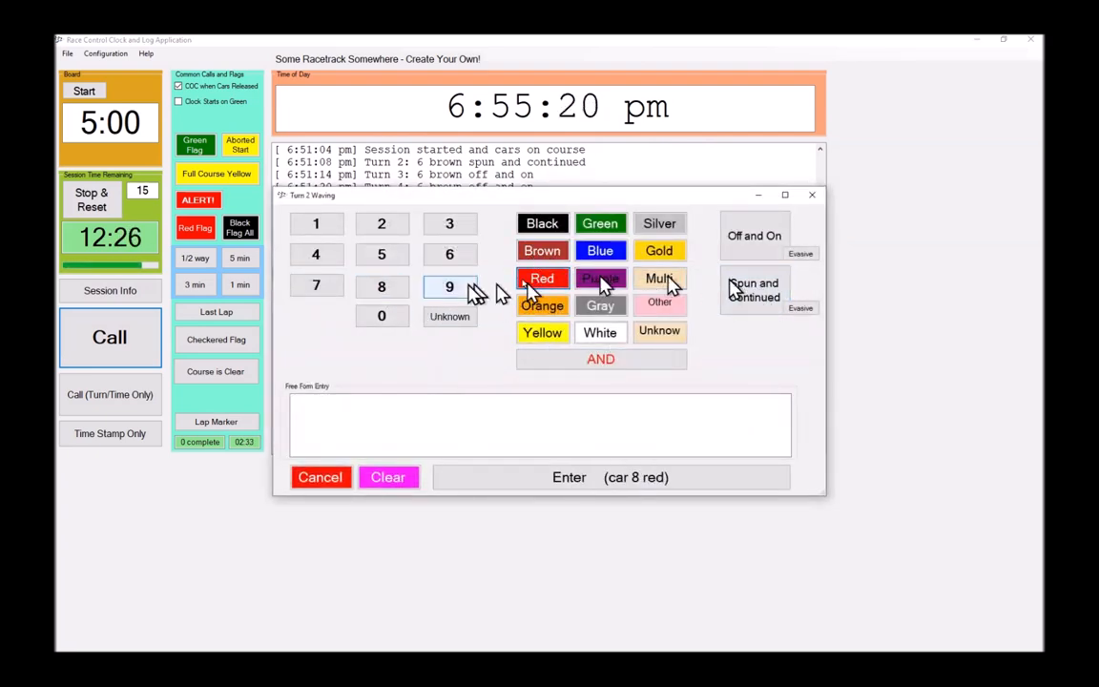
pyautogui.click(568, 477)
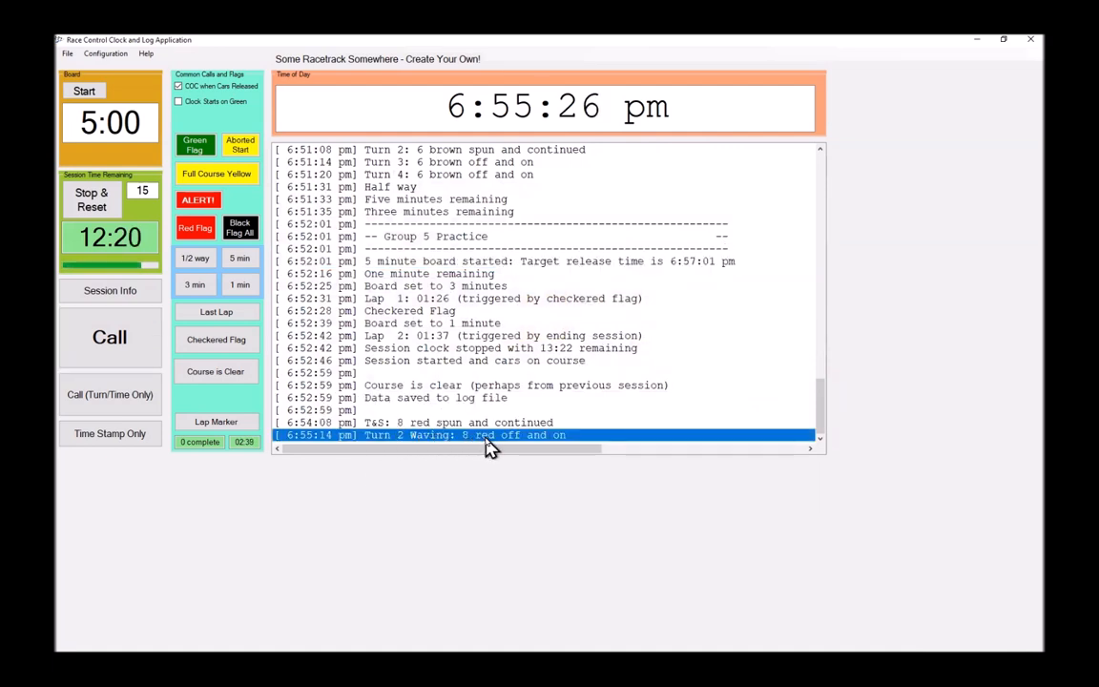
pyautogui.moveTo(105, 54)
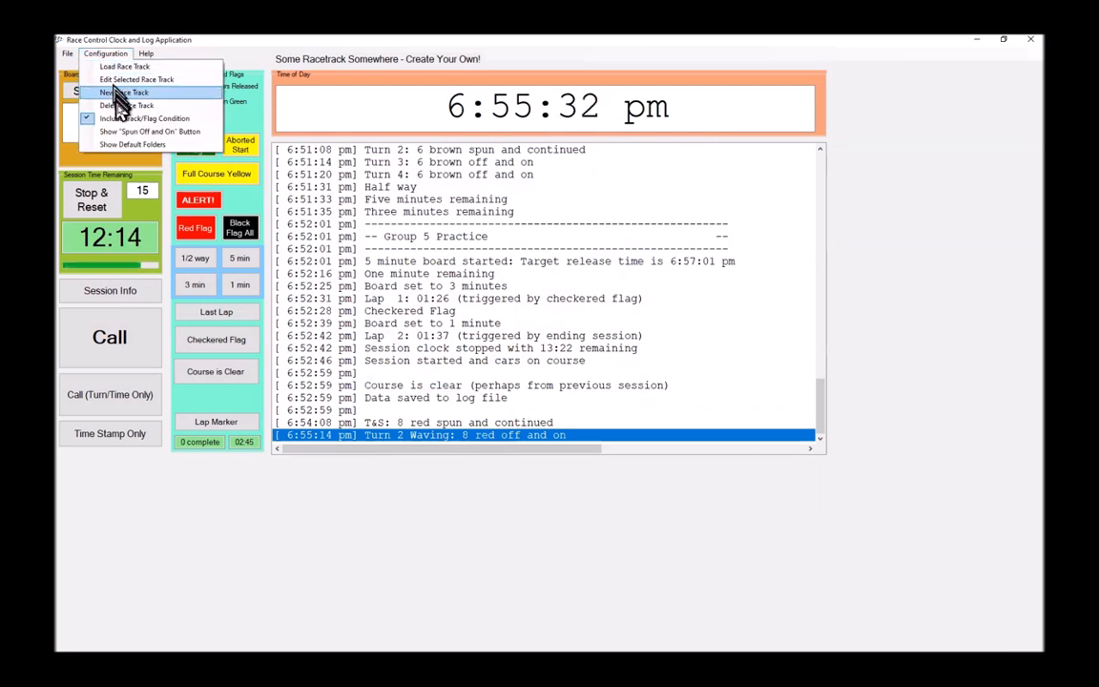
pyautogui.moveTo(145, 117)
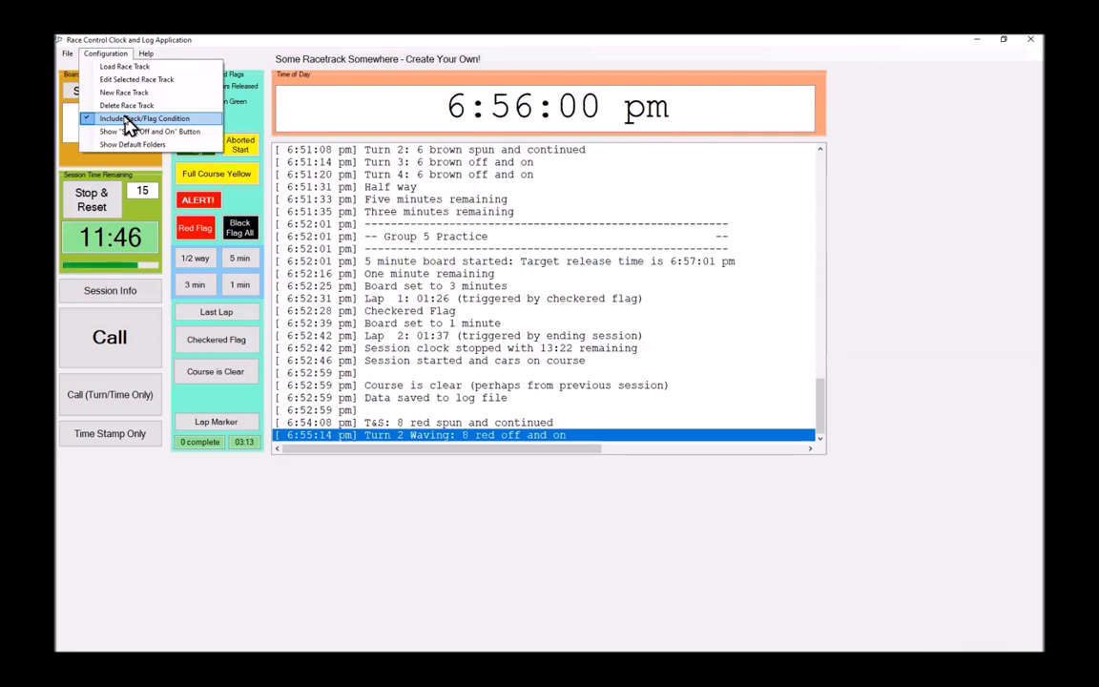
# Step: Uncheck Include Track/Flag Condition and reopen the Configuration menu
pyautogui.click(145, 118)
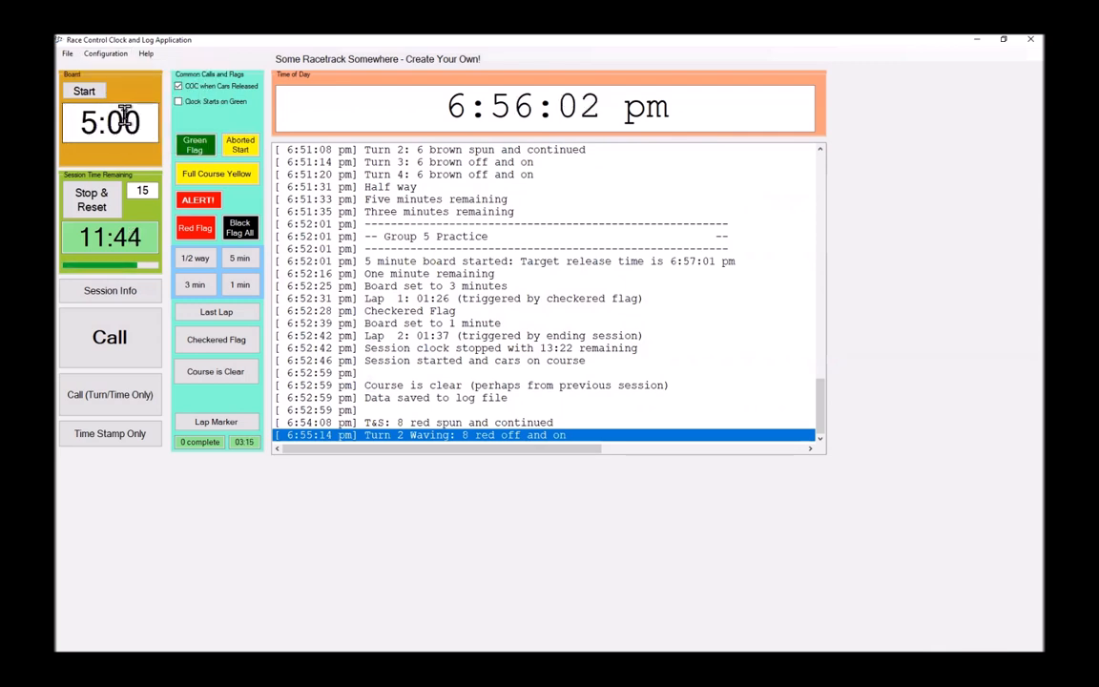
pyautogui.click(108, 337)
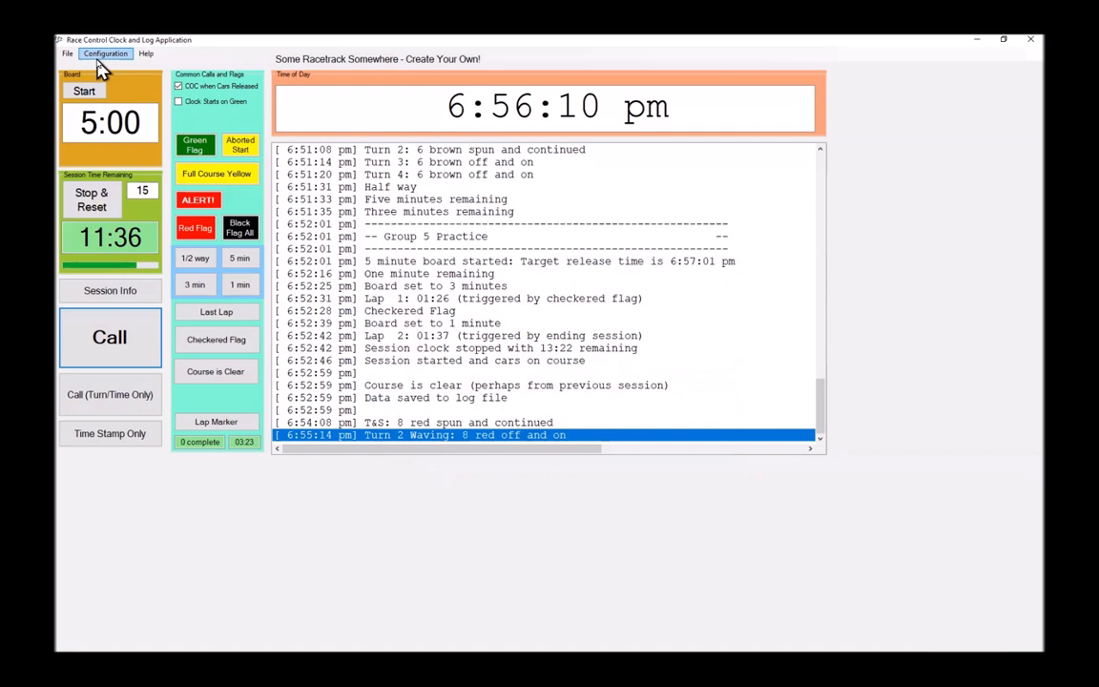
pyautogui.click(105, 54)
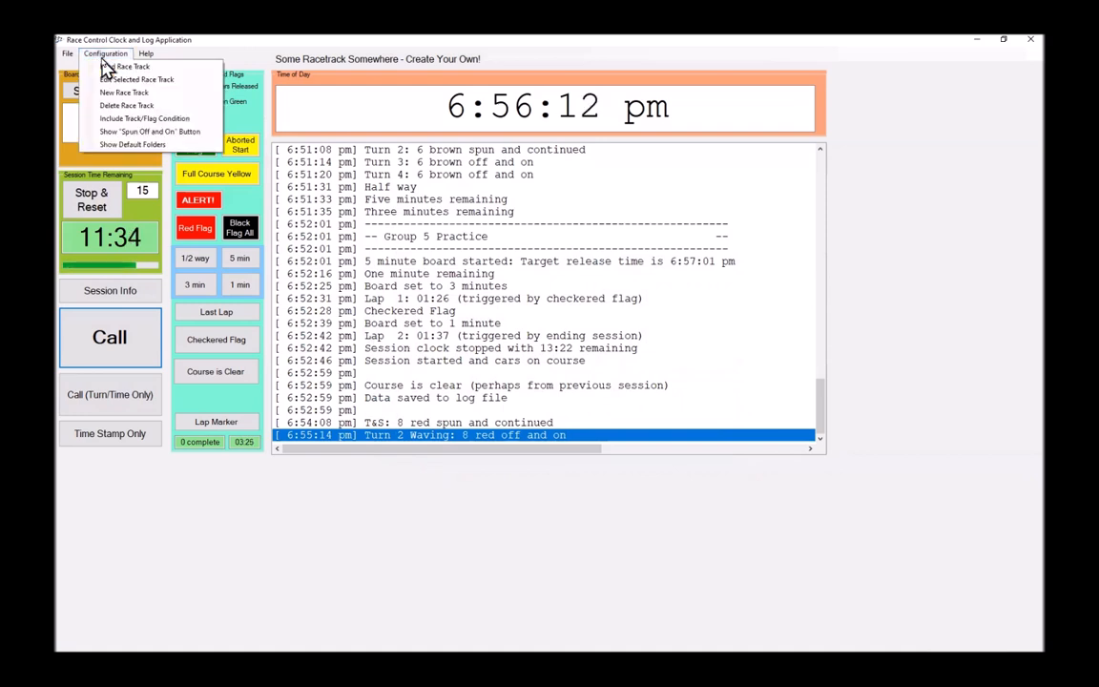
pyautogui.moveTo(150, 131)
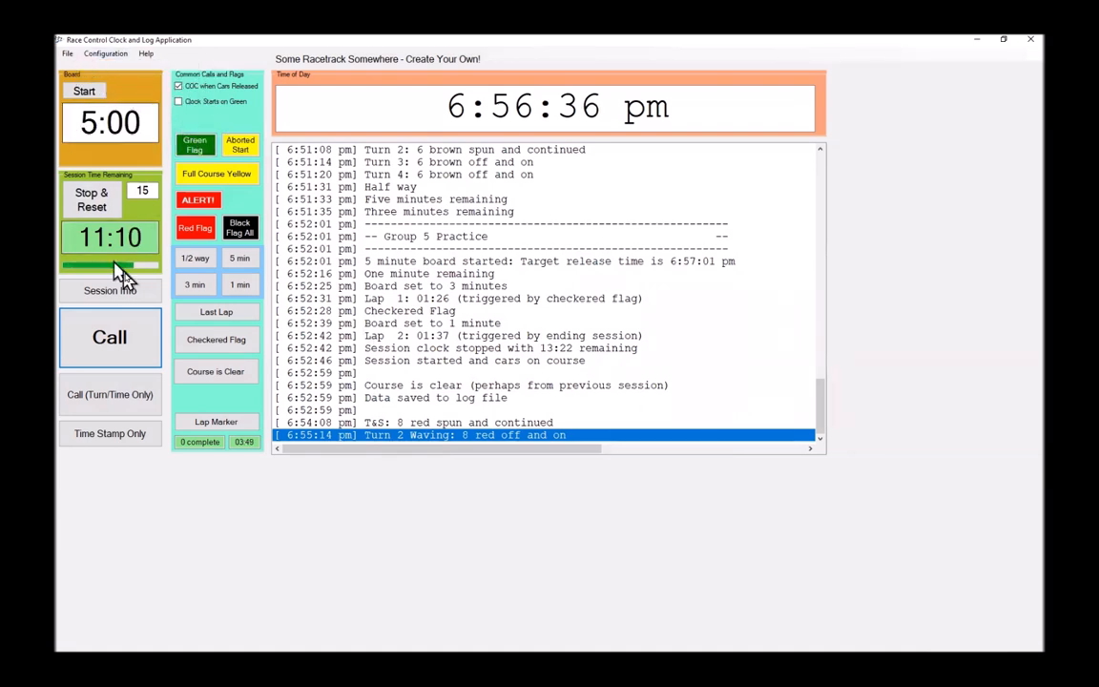
pyautogui.click(108, 337)
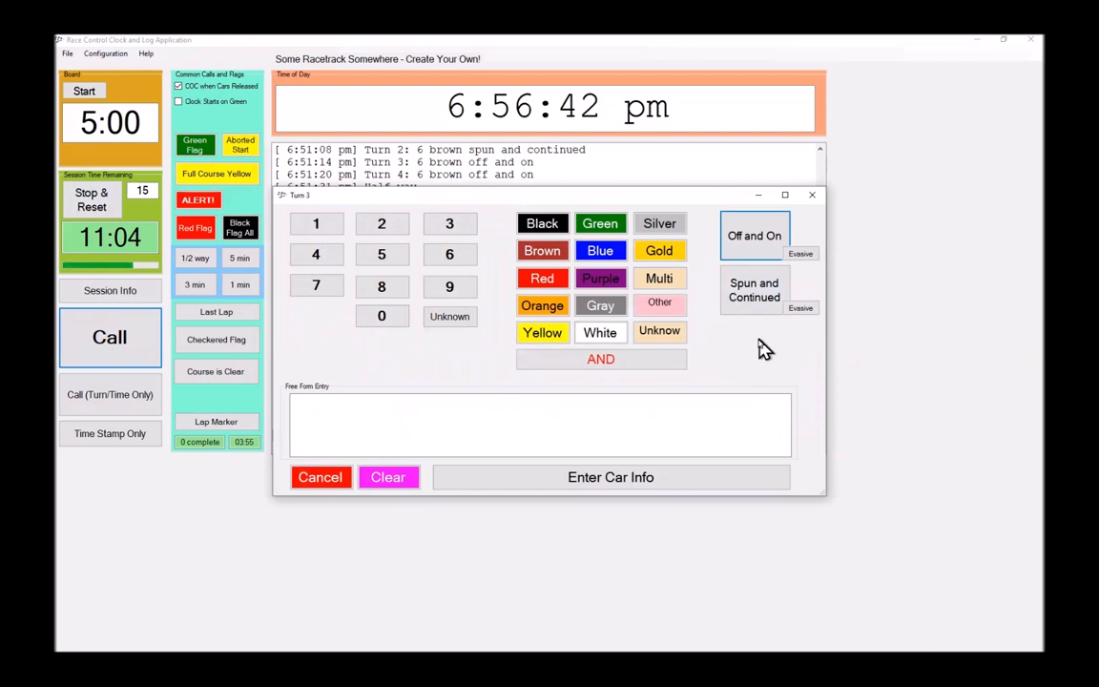
pyautogui.moveTo(754, 338)
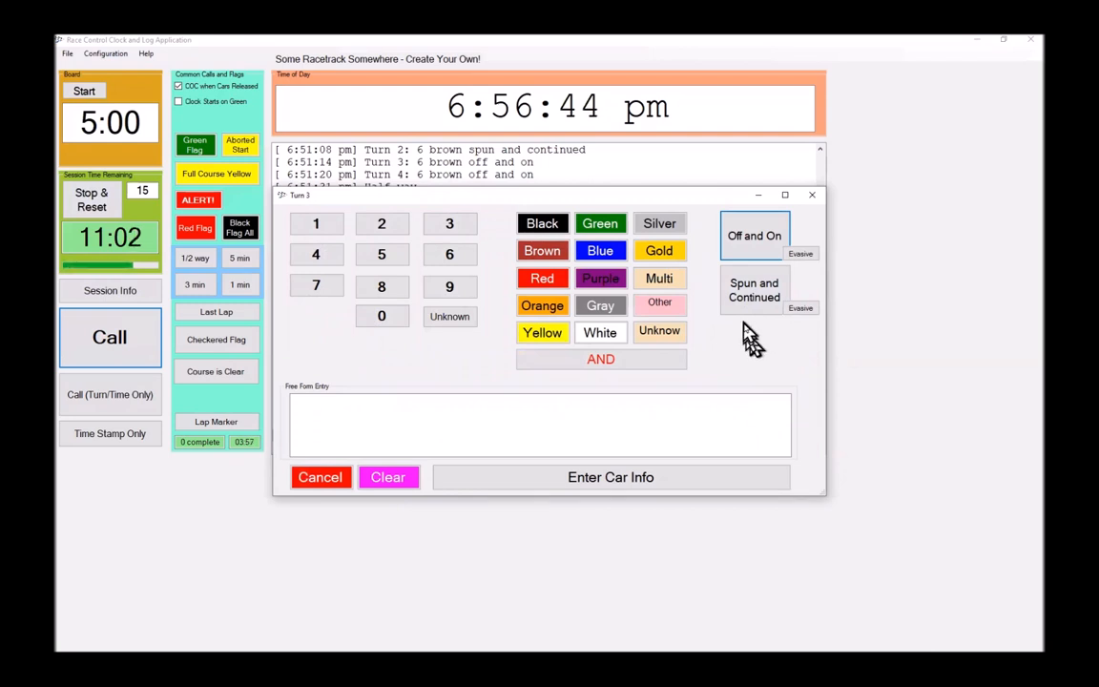
pyautogui.moveTo(734, 353)
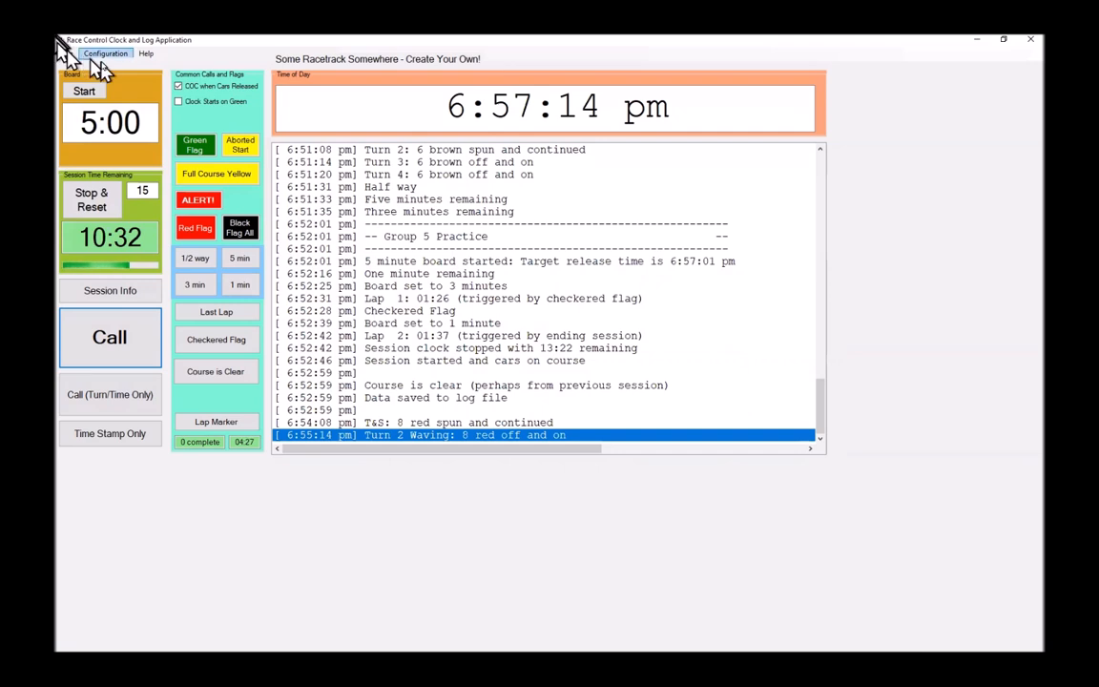
# Step: Load the brp-1a-ccw.rcc Buttonwillow Raceway Park track configuration
pyautogui.click(105, 53)
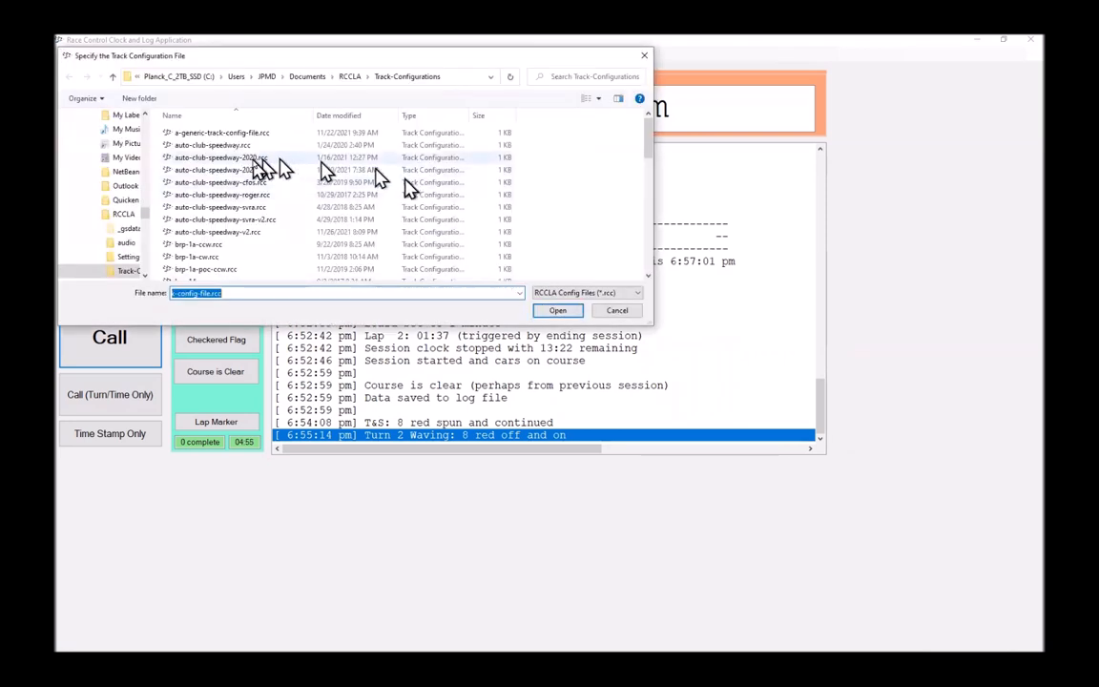
pyautogui.moveTo(234, 244)
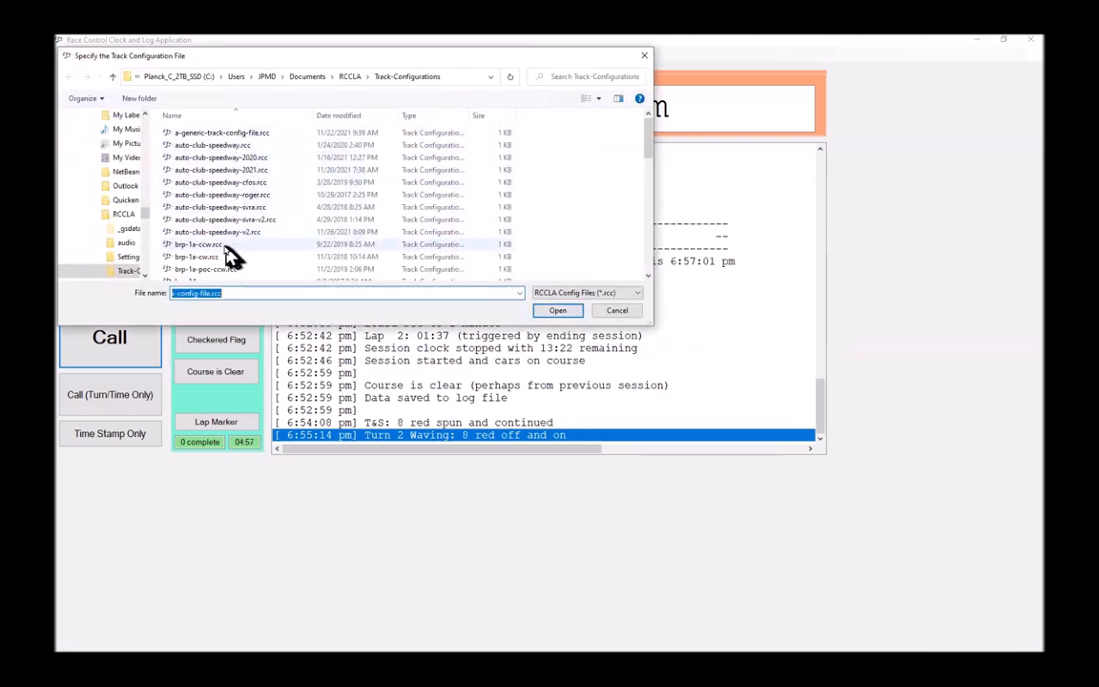
pyautogui.click(198, 245)
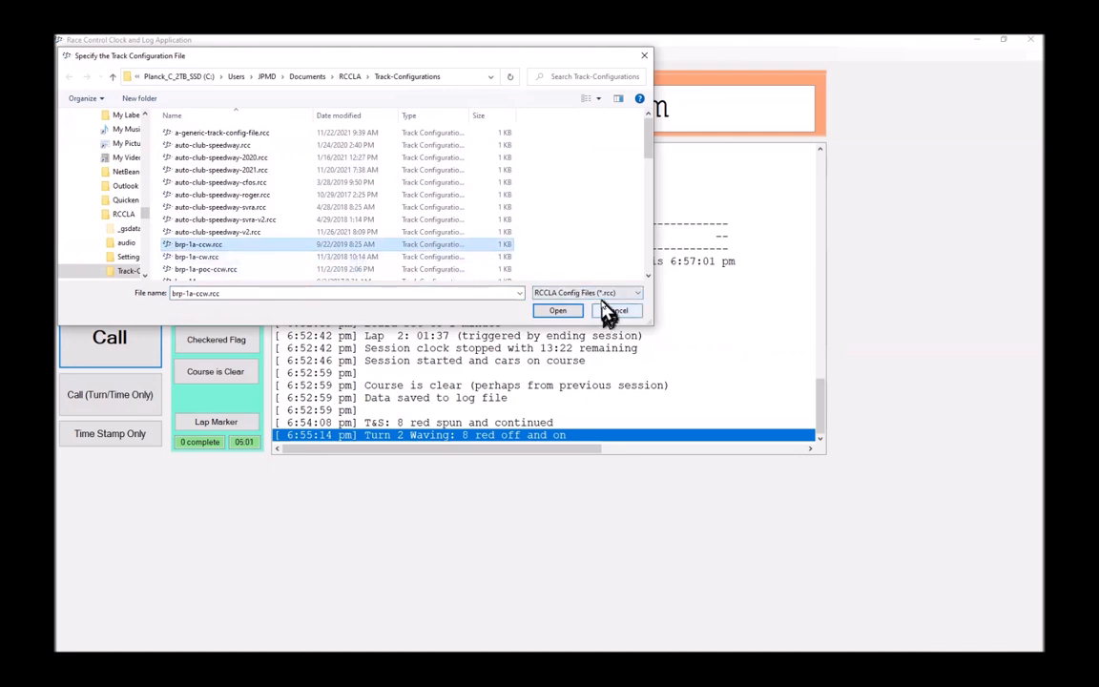
pyautogui.click(557, 310)
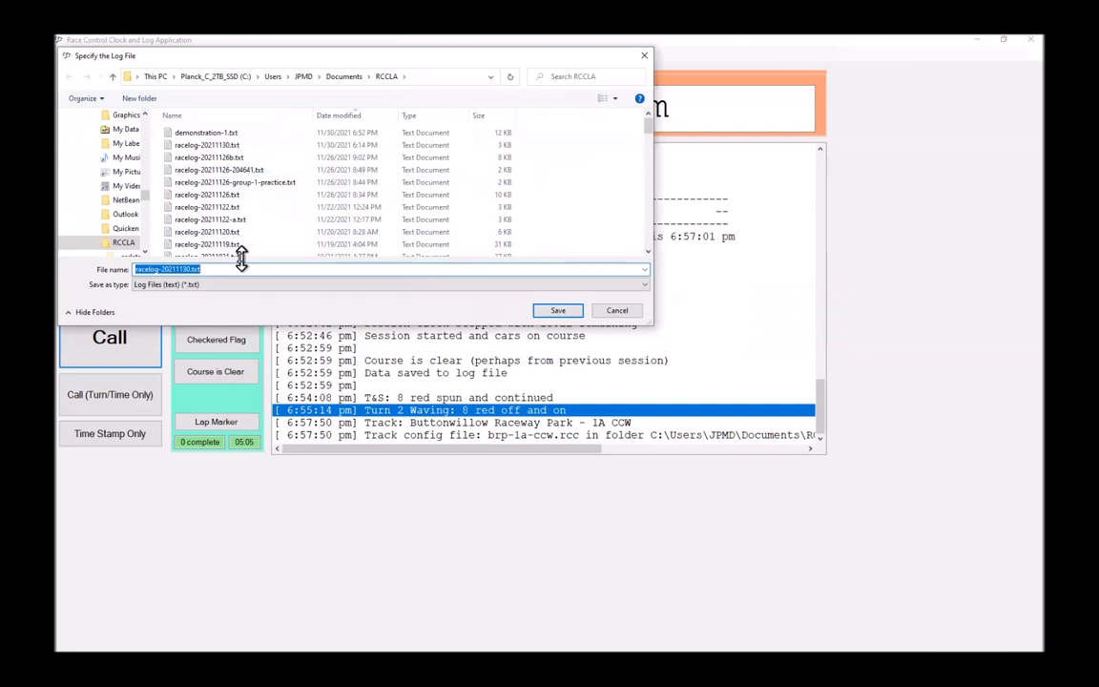
pyautogui.moveTo(221, 143)
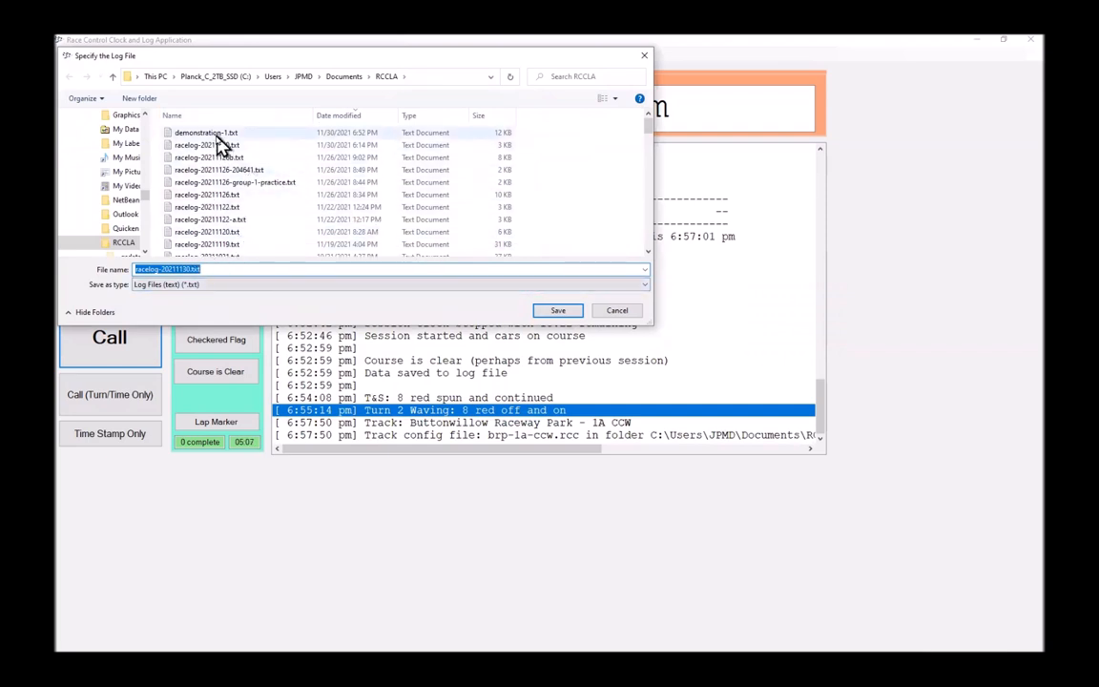
# Step: Save the new log as demonstration-2.txt instead of overwriting demonstration-1.txt
pyautogui.click(206, 133)
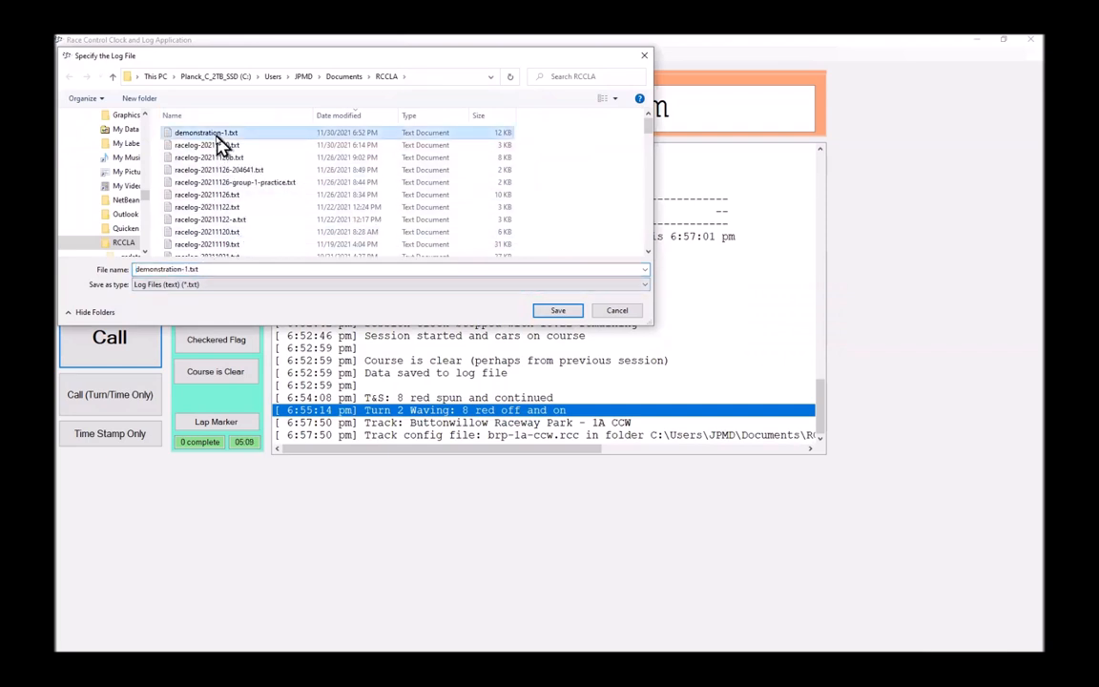
pyautogui.moveTo(557, 332)
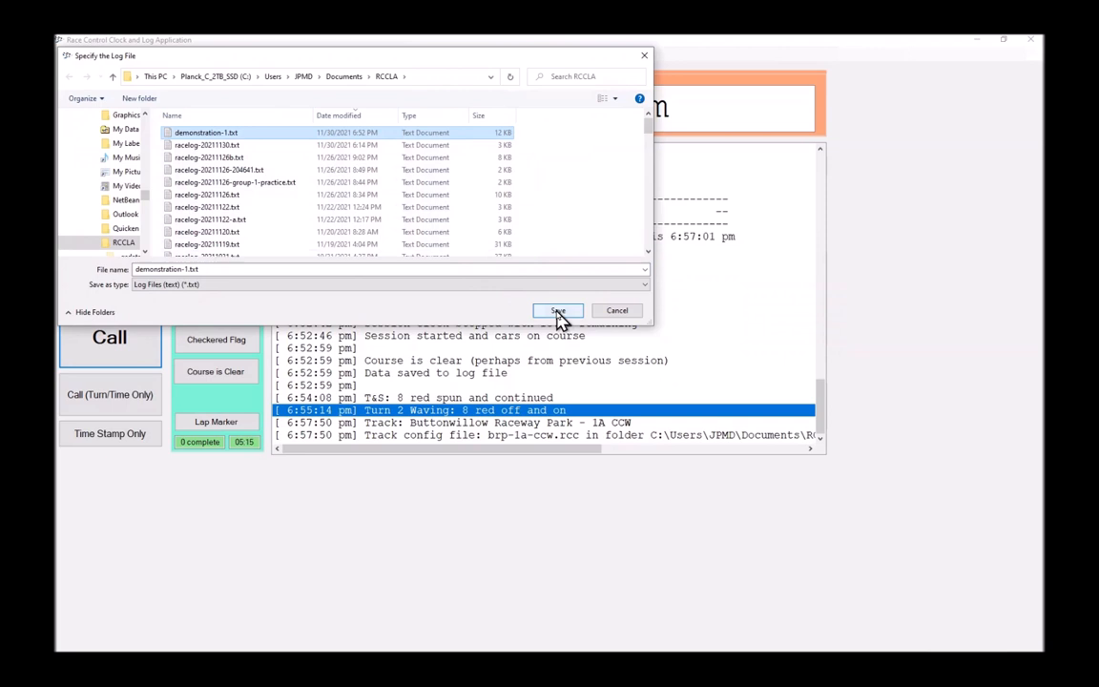
pyautogui.click(557, 310)
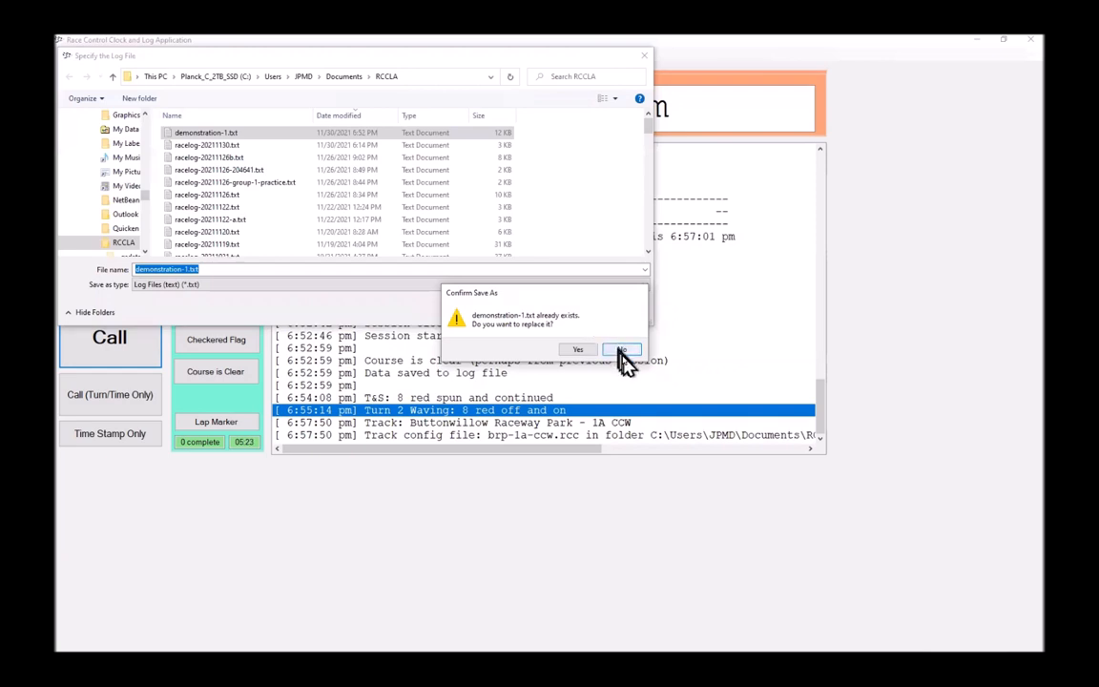
pyautogui.click(622, 349)
pyautogui.write('2')
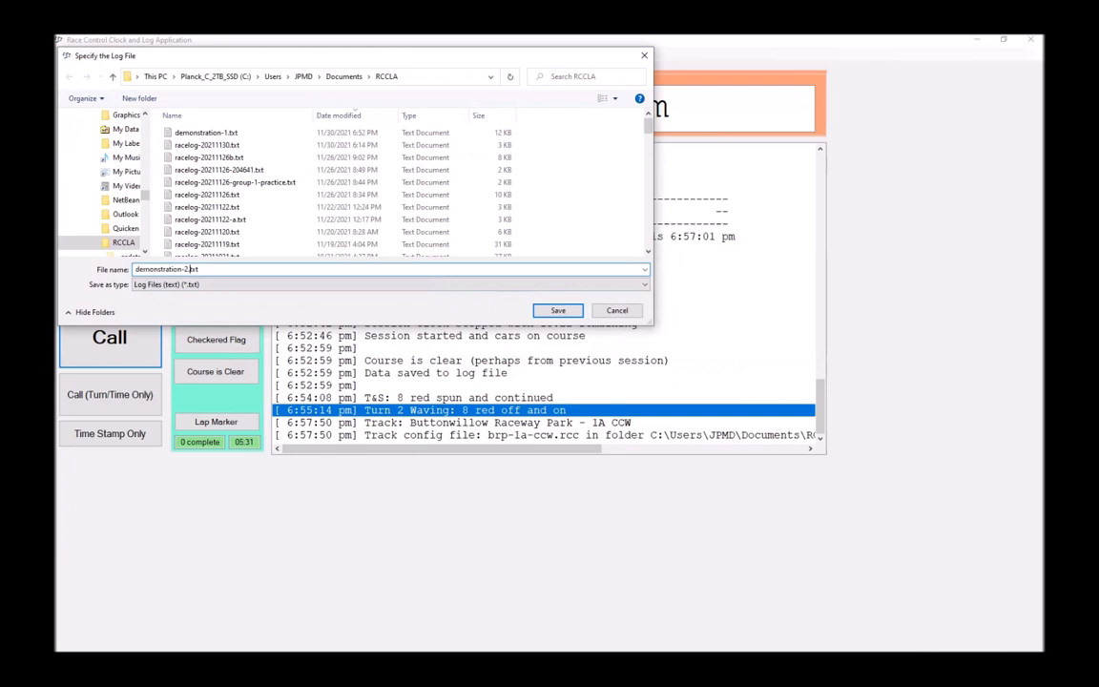
pyautogui.click(557, 310)
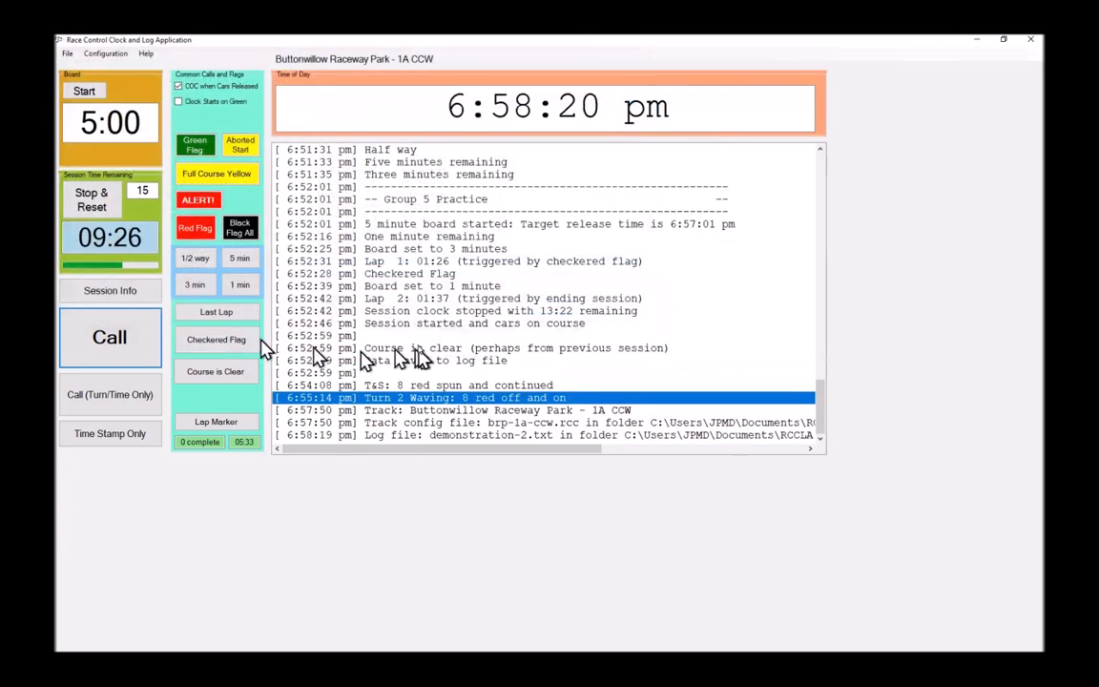
pyautogui.click(462, 435)
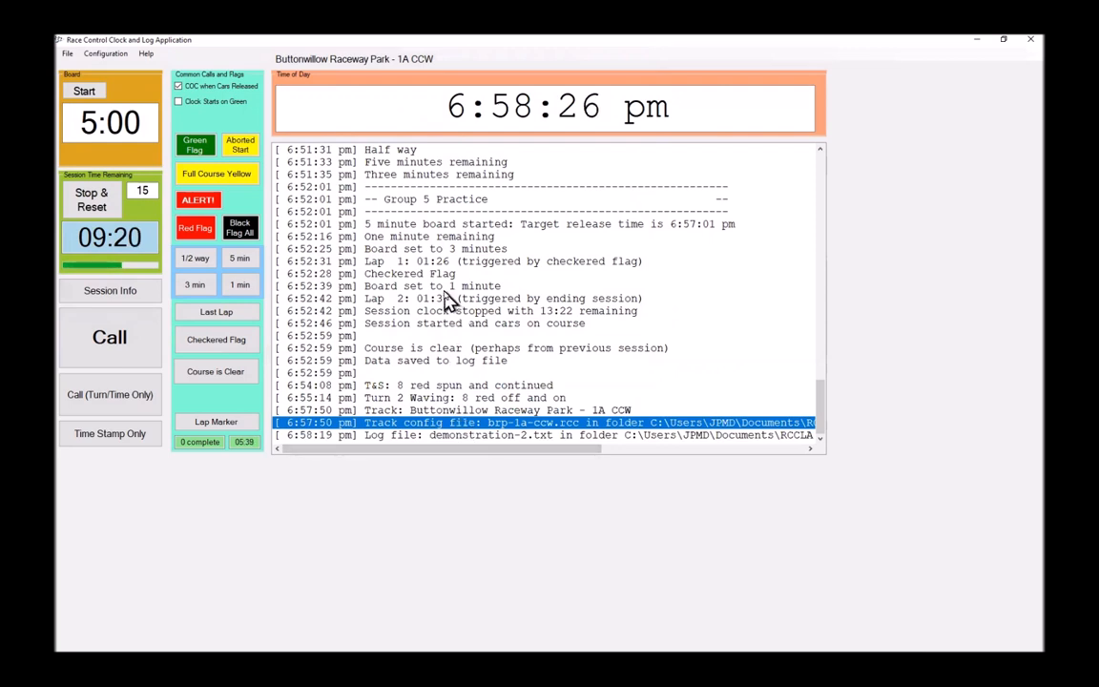
pyautogui.moveTo(357, 67)
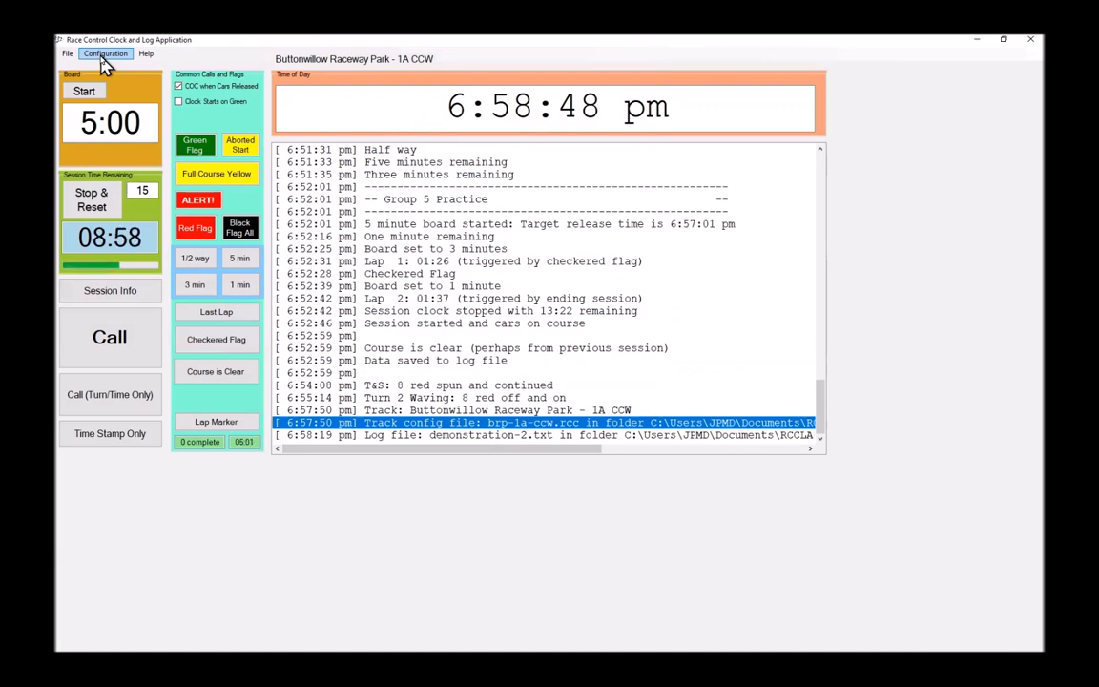
# Step: Choose Edit Selected Race Track and sort the track files by Date modified
pyautogui.click(105, 54)
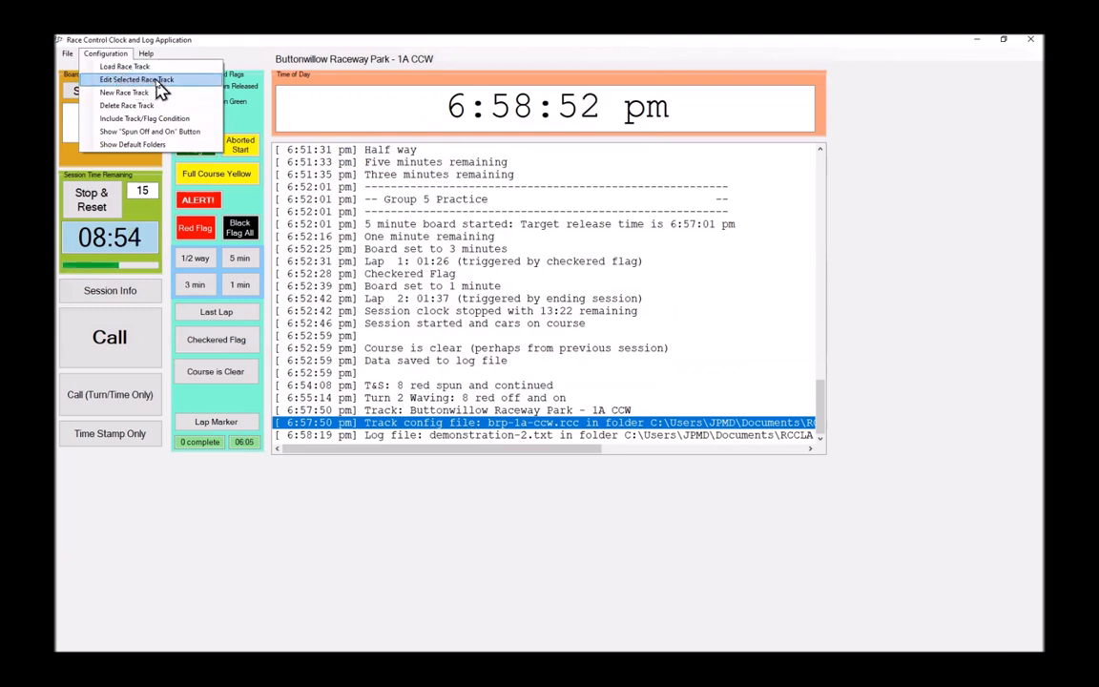
pyautogui.click(136, 79)
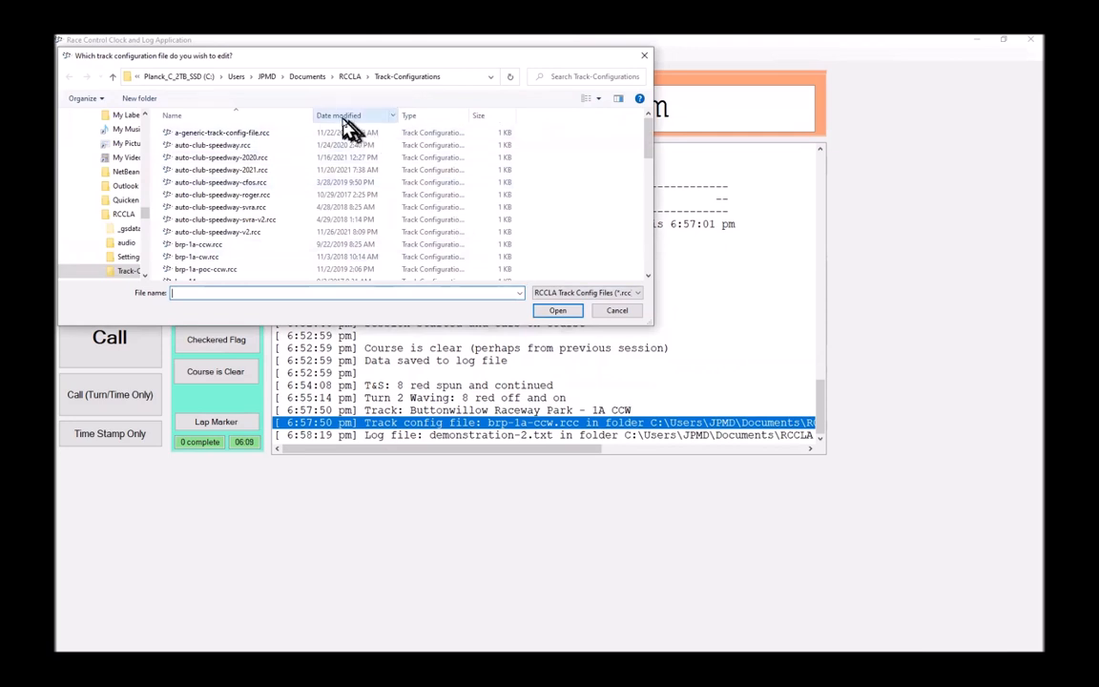
pyautogui.click(339, 116)
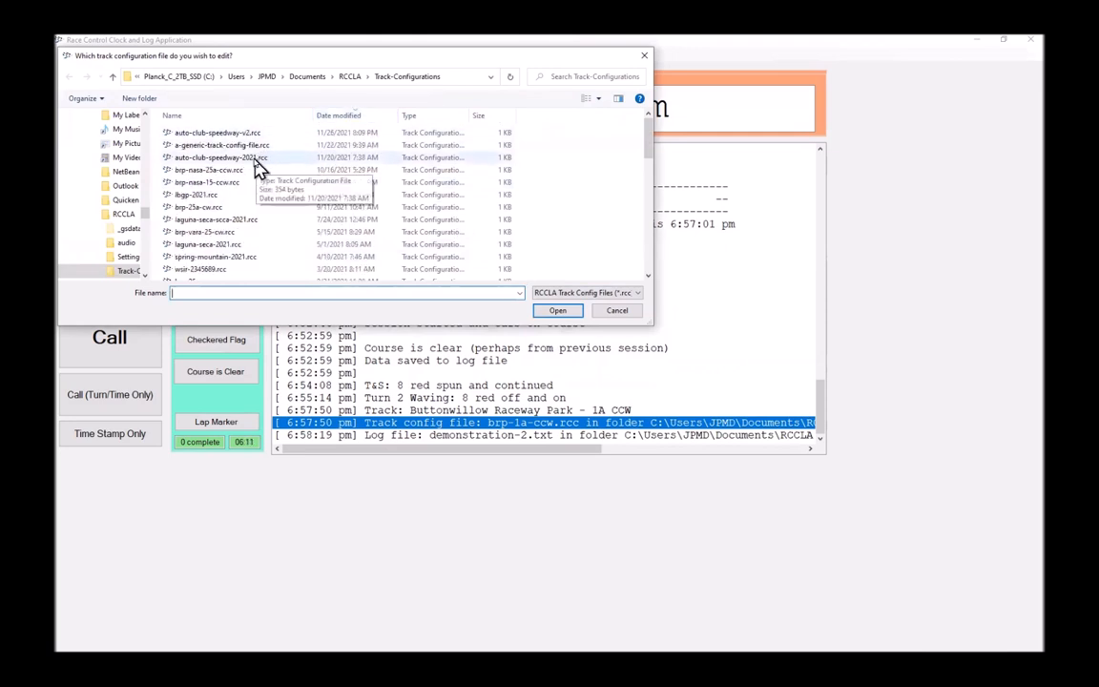
pyautogui.moveTo(239, 145)
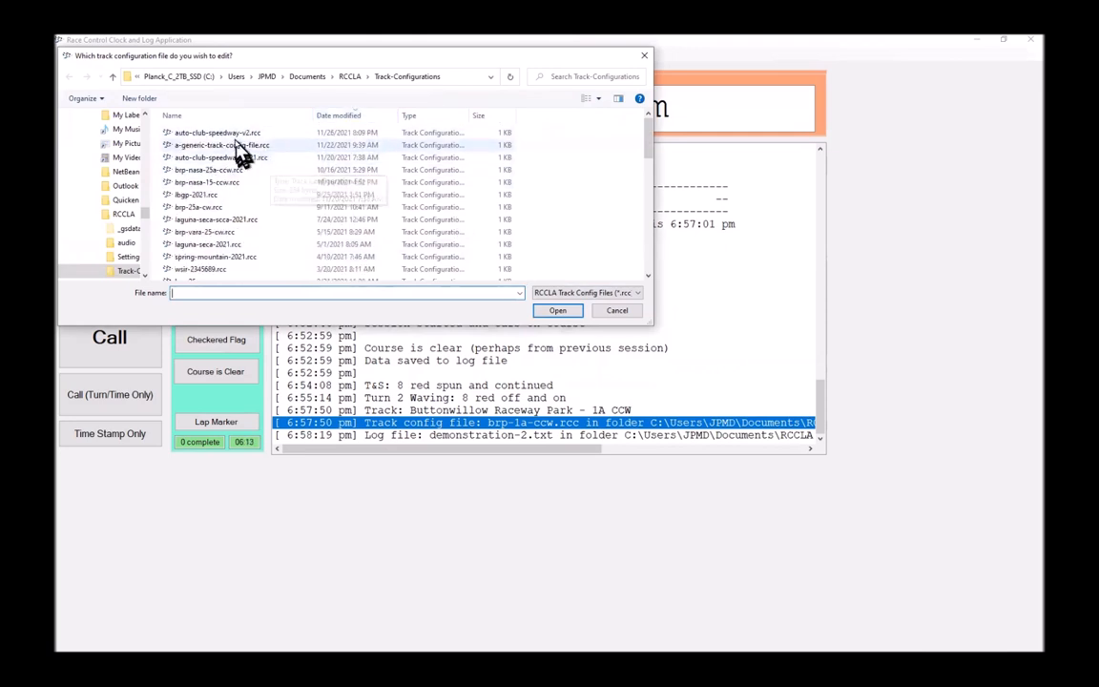
pyautogui.moveTo(217, 133)
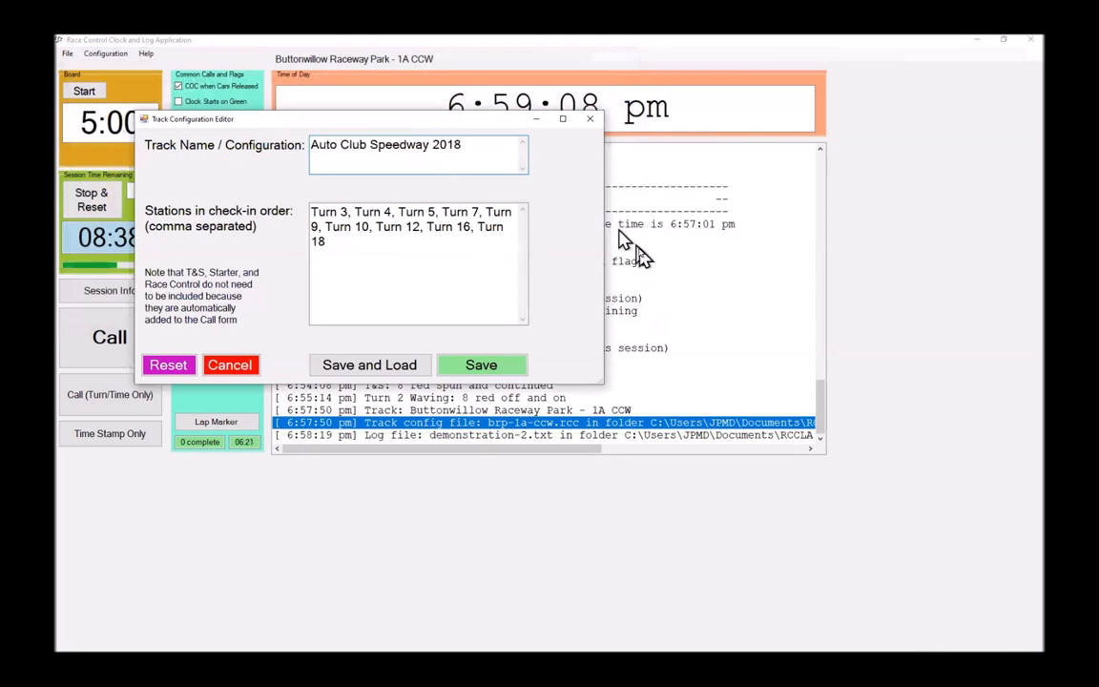
# Step: Change the track year 2018 to 2022 and append Turn 17, Pit In, Starter, Pit Out stations
pyautogui.write('2022')
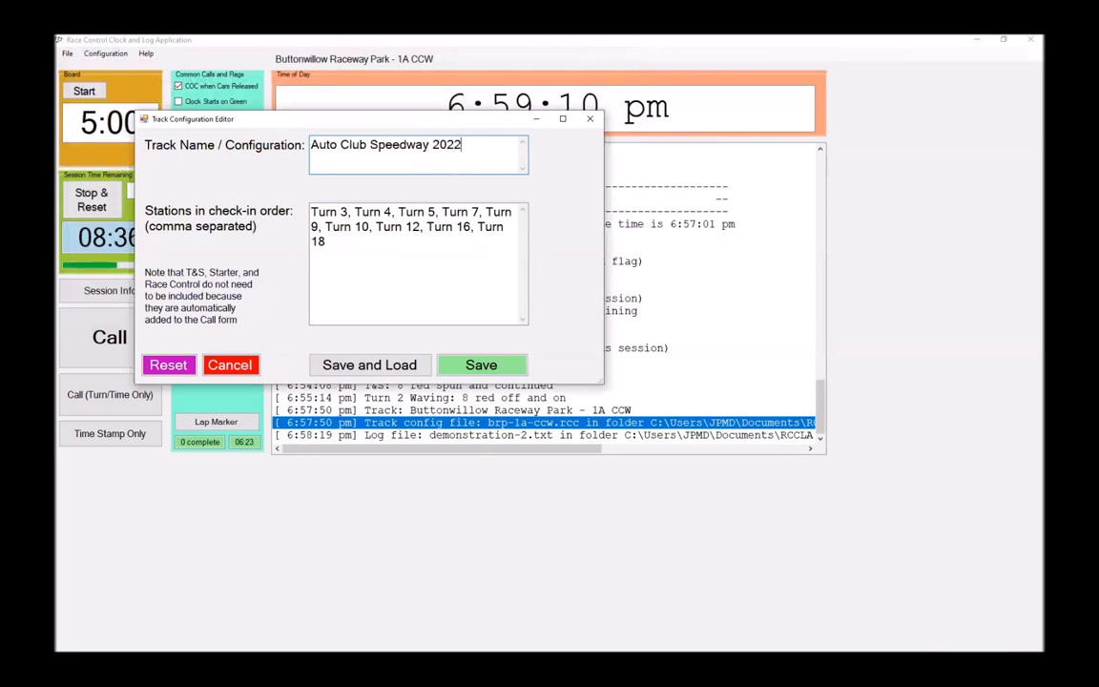
pyautogui.moveTo(439, 143)
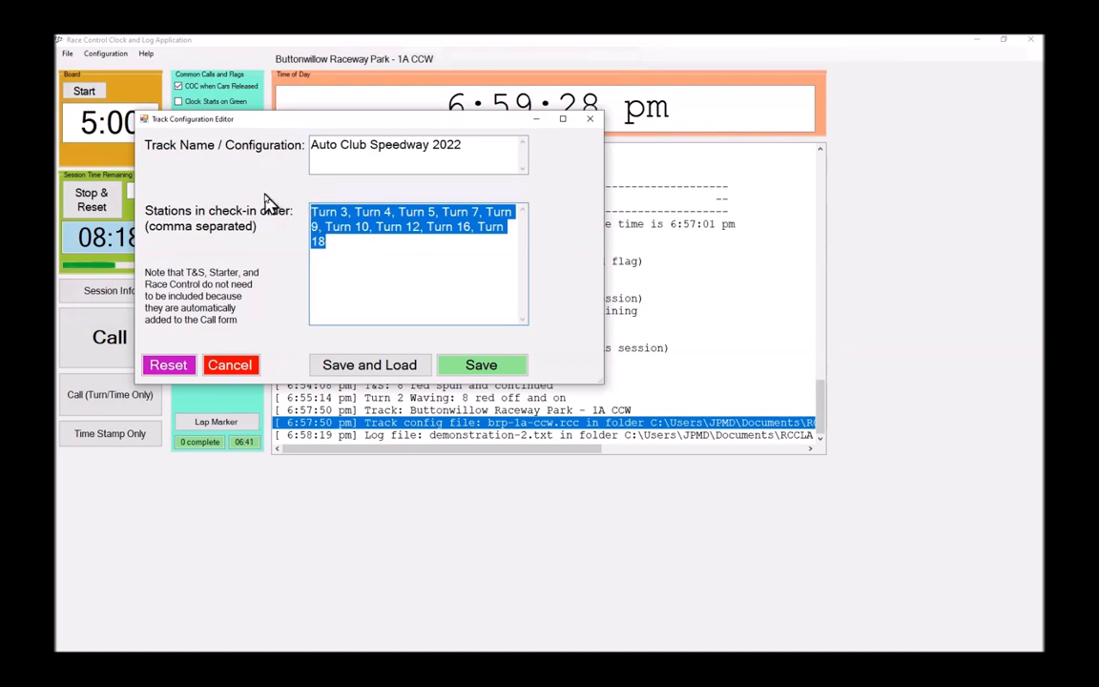
pyautogui.moveTo(260, 236)
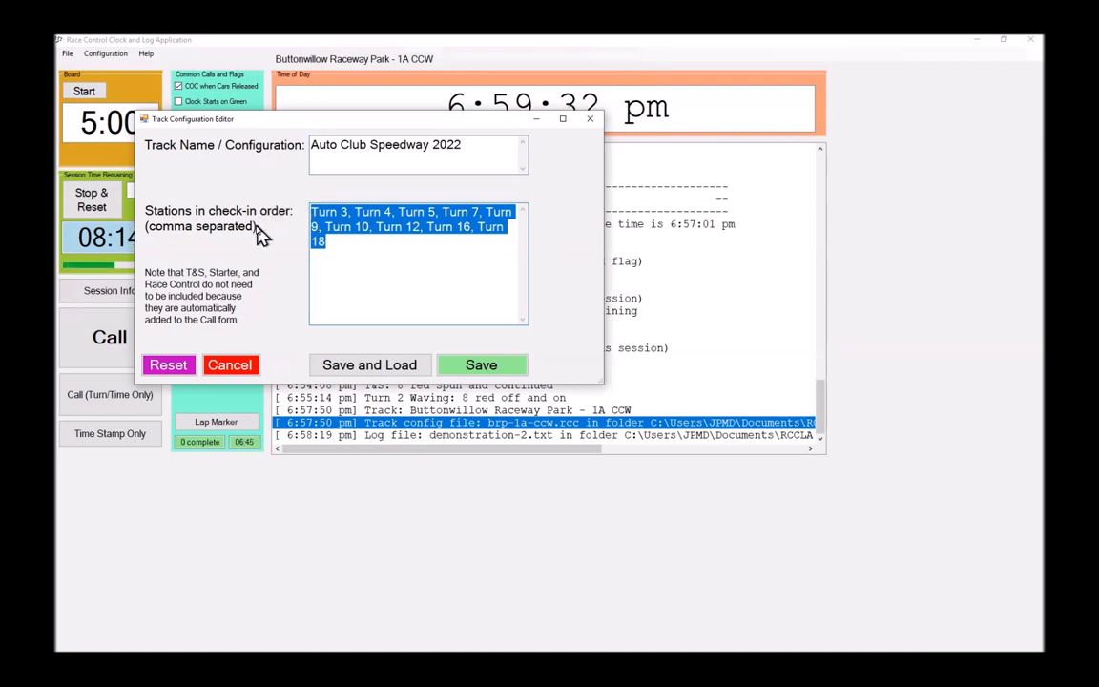
pyautogui.click(351, 226)
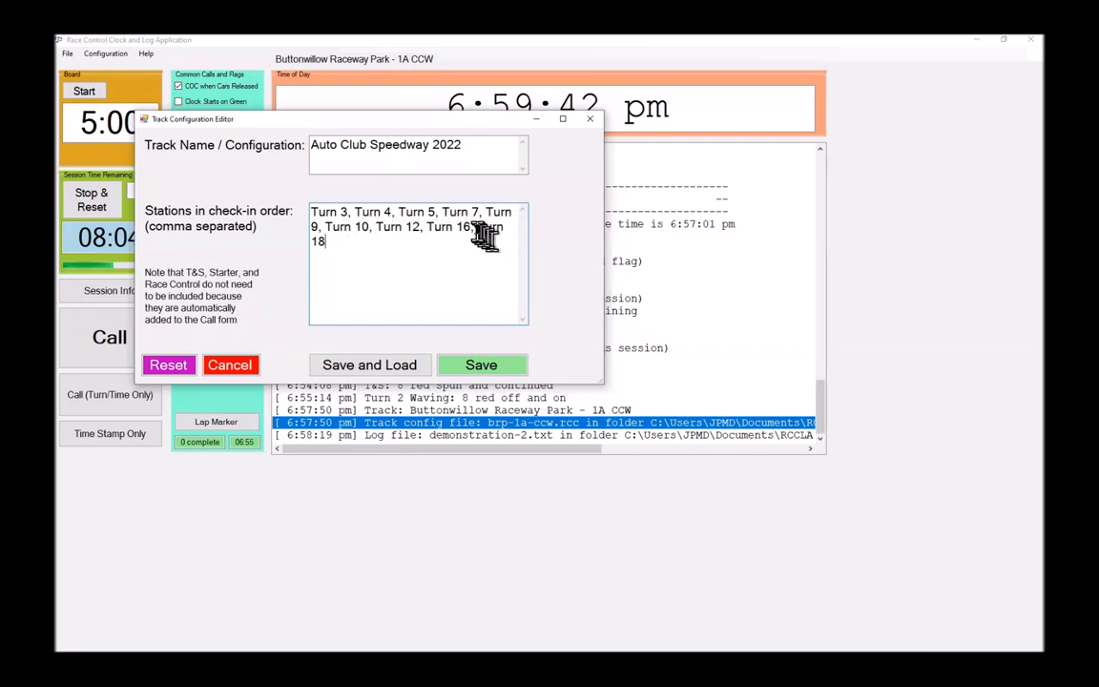
pyautogui.moveTo(539, 372)
pyautogui.write('7, Turn 1')
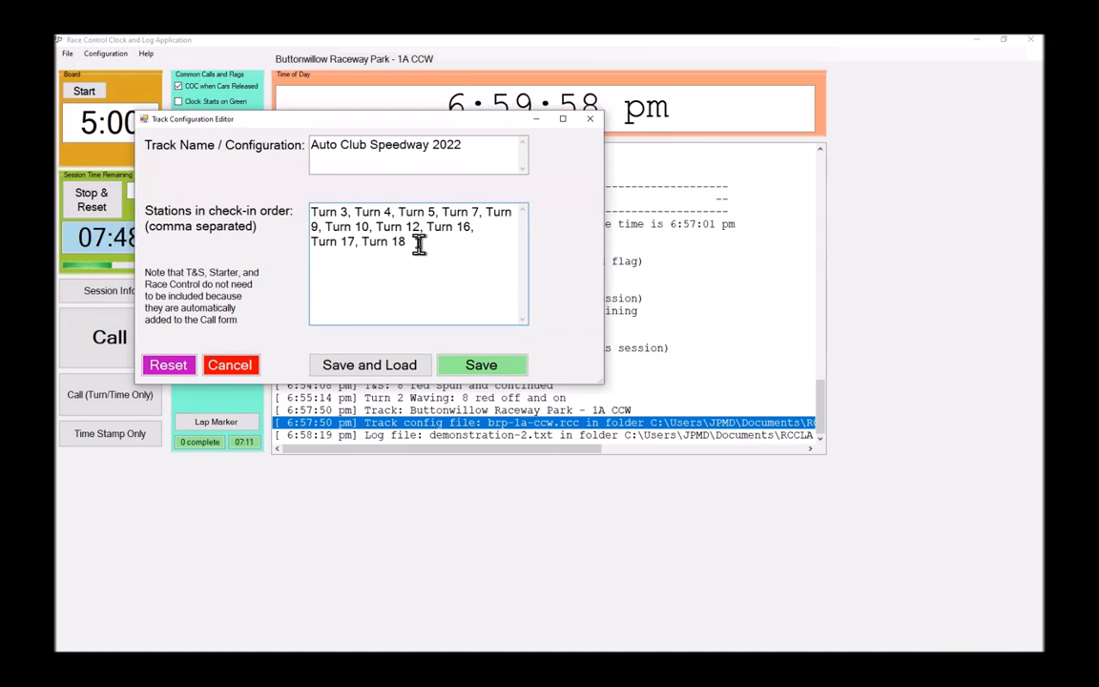
pyautogui.write(', Pit')
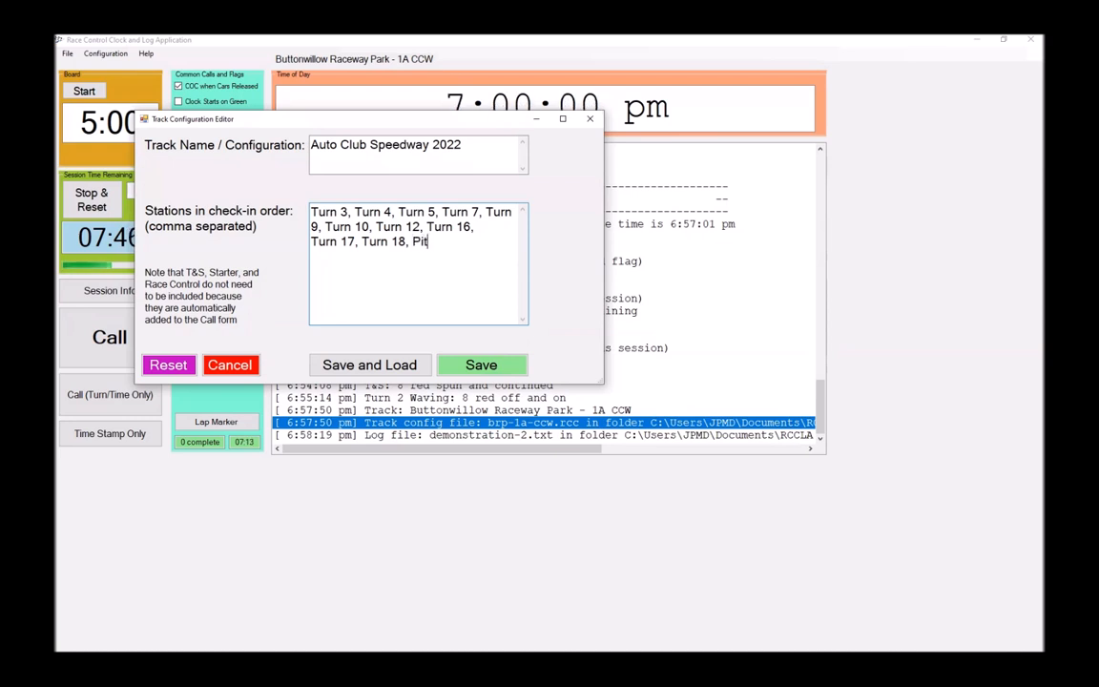
pyautogui.write('In')
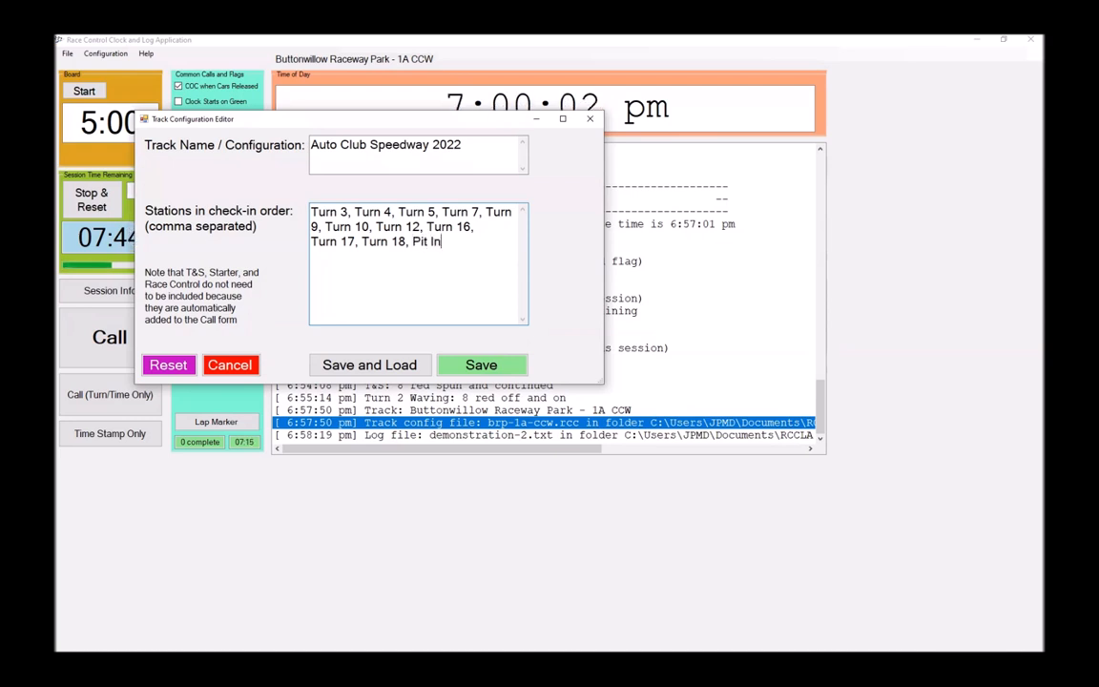
pyautogui.write(', St')
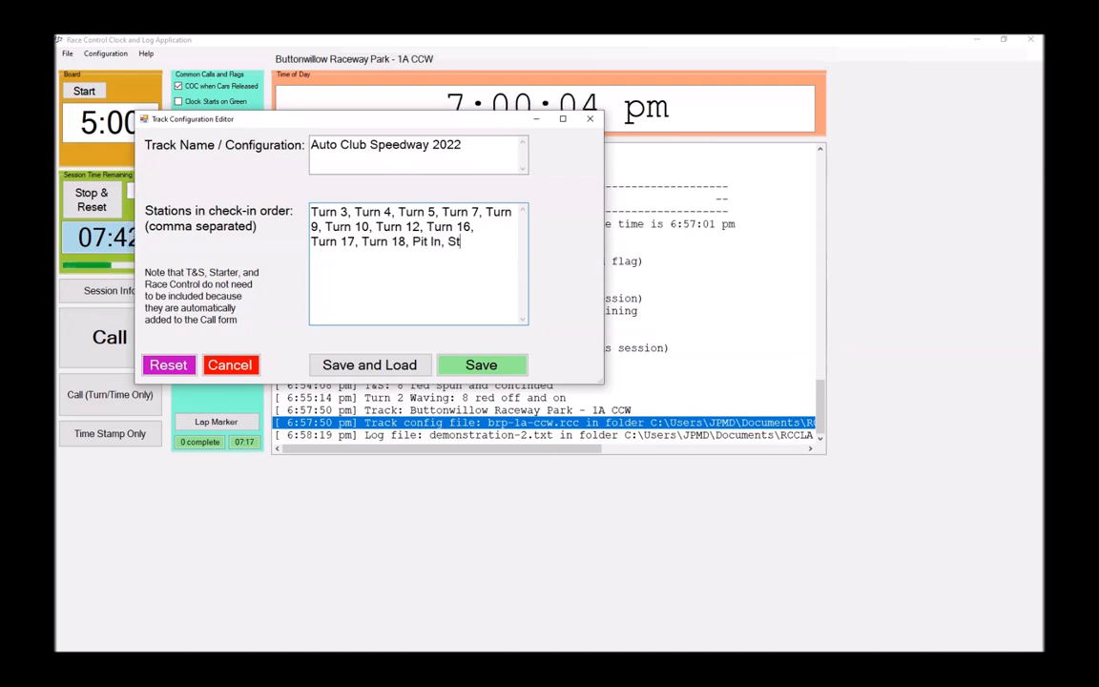
pyautogui.write('arter')
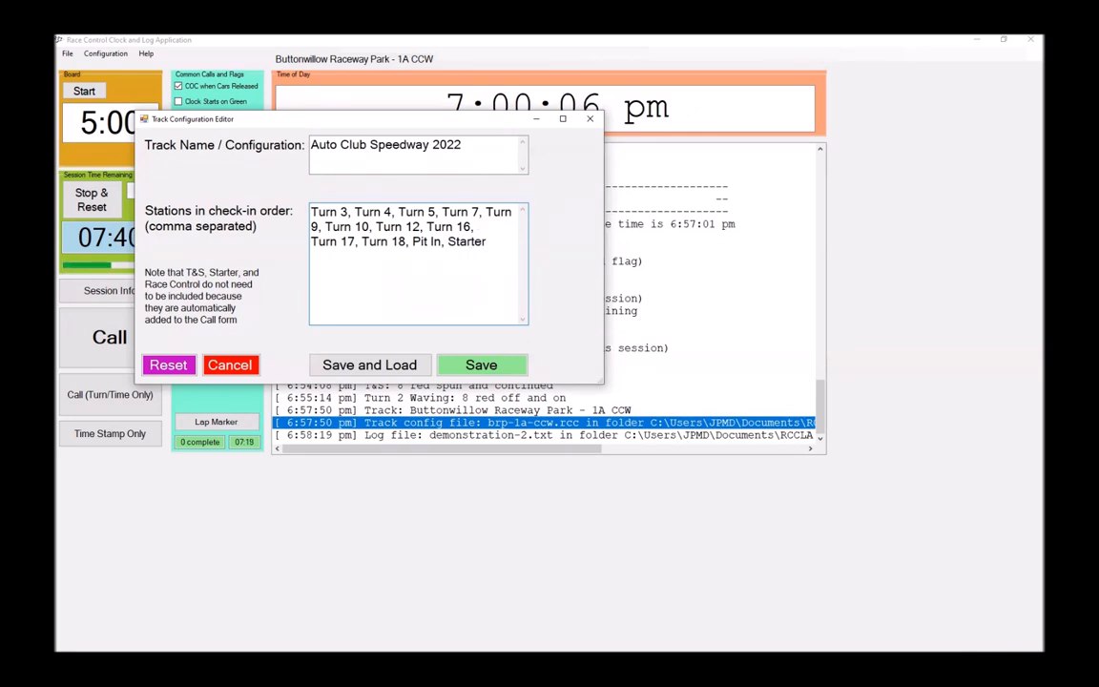
pyautogui.write(', Pit Out')
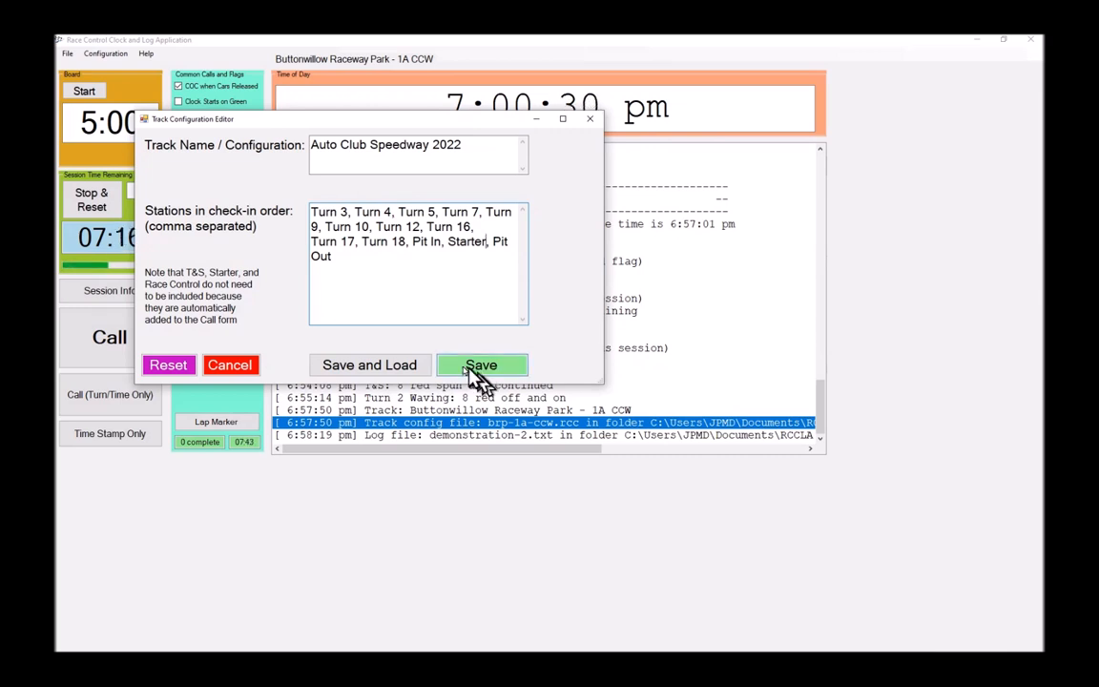
pyautogui.moveTo(369, 364)
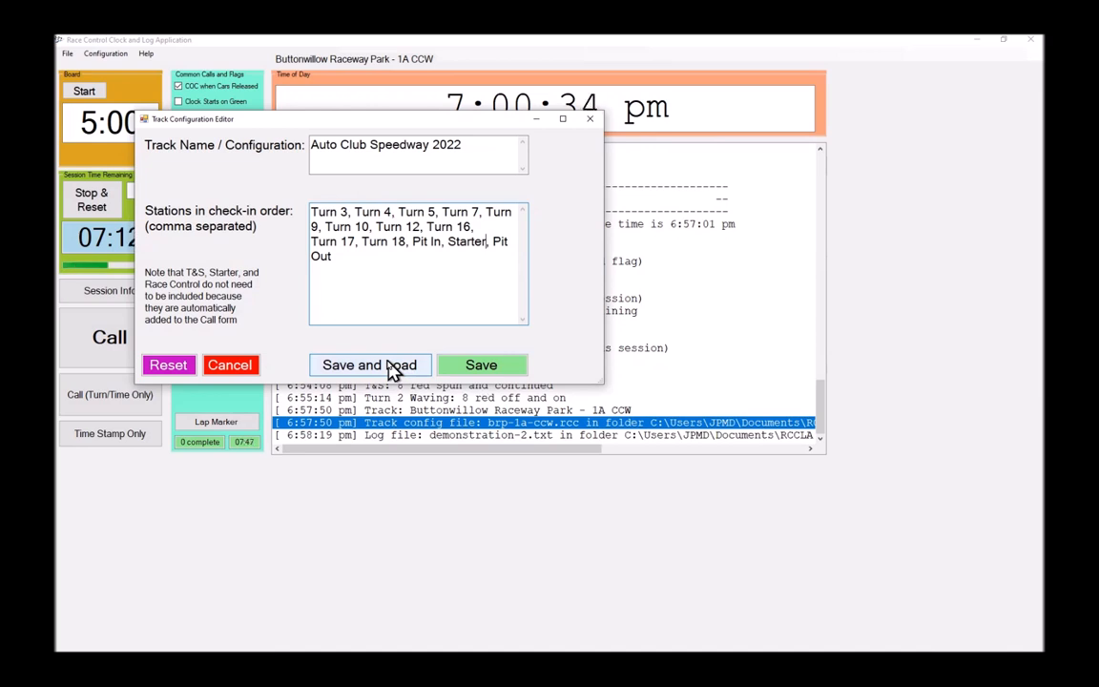
# Step: Save and load the configuration, replacing the existing auto-club-speedway-v2.rcc file
pyautogui.click(368, 365)
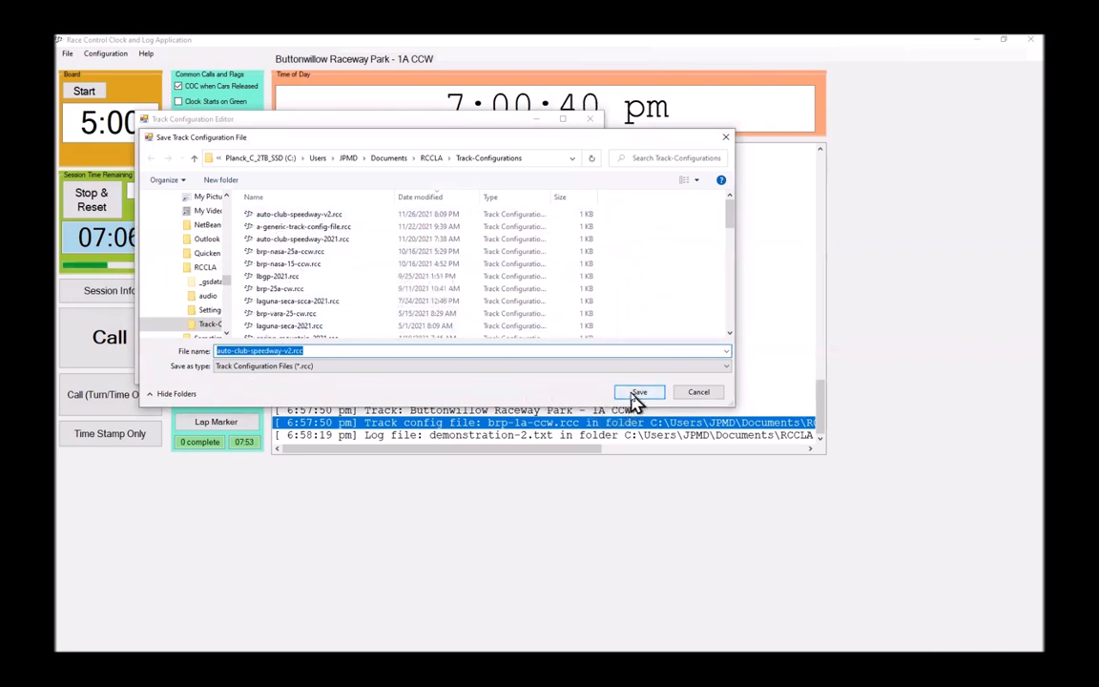
pyautogui.click(638, 392)
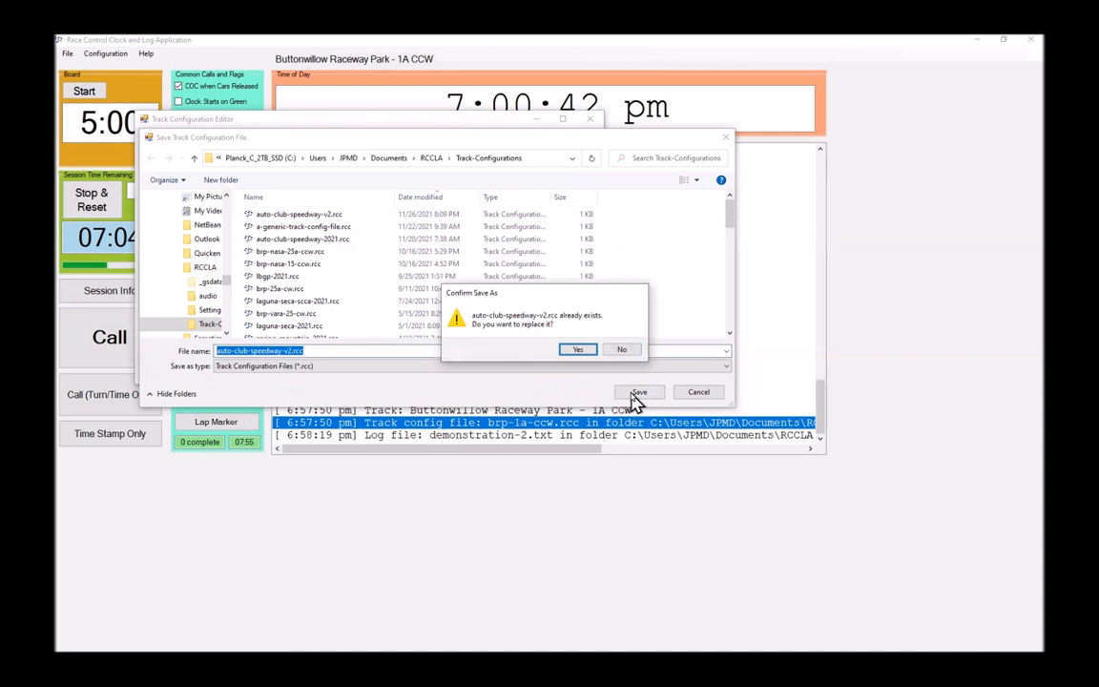
pyautogui.click(577, 348)
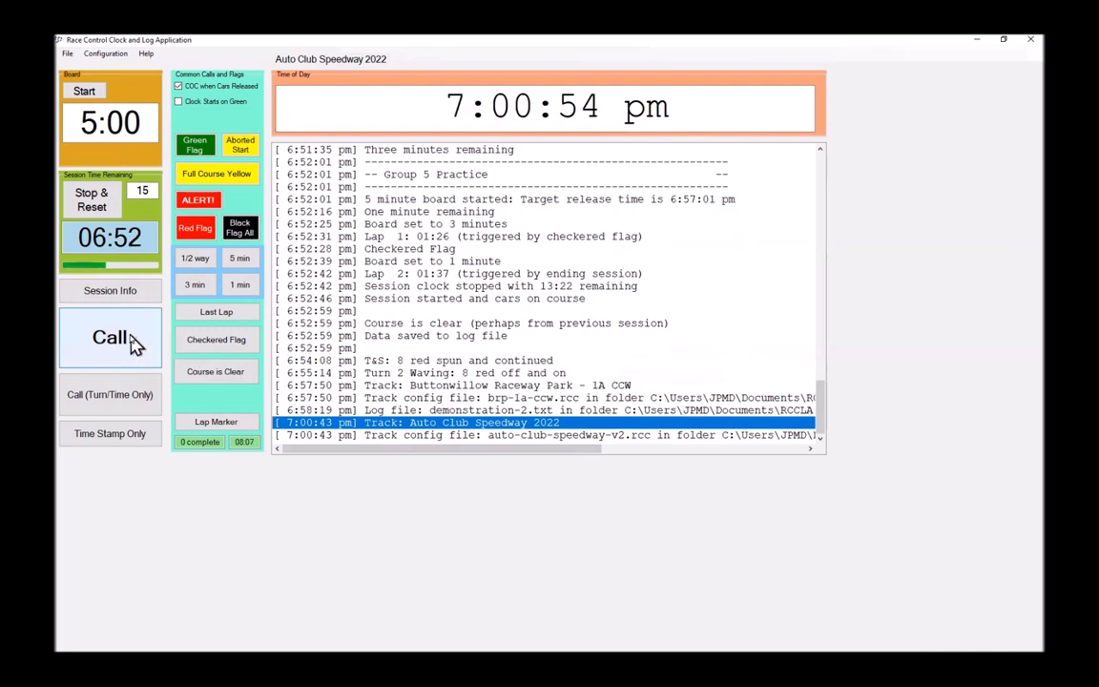
pyautogui.click(110, 336)
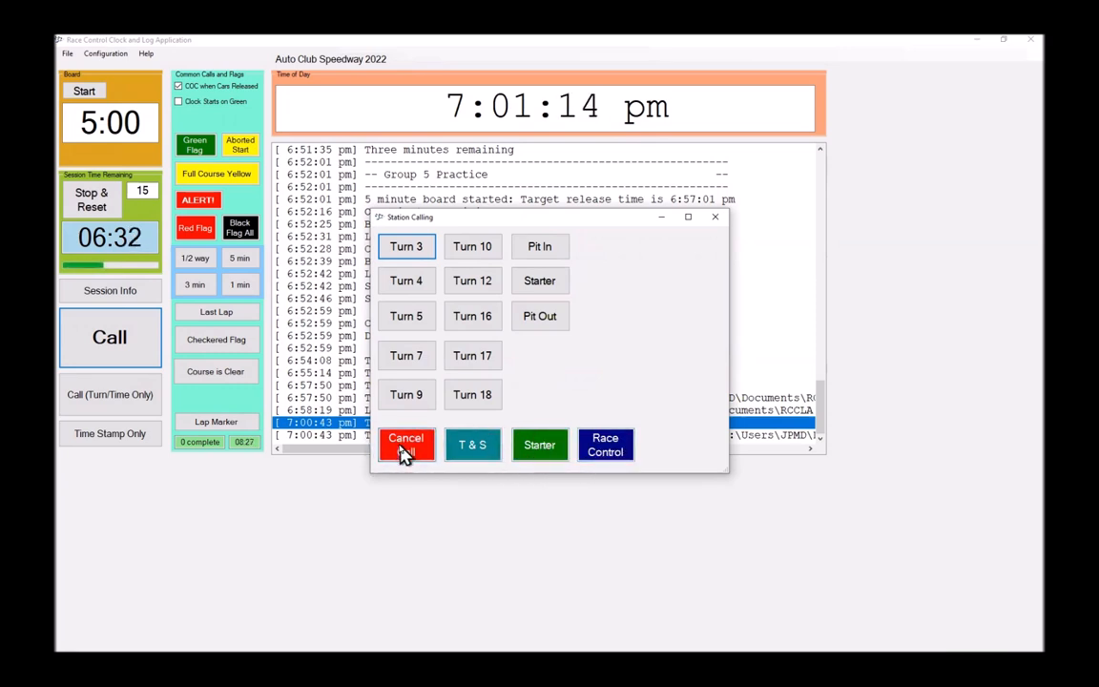
pyautogui.click(405, 443)
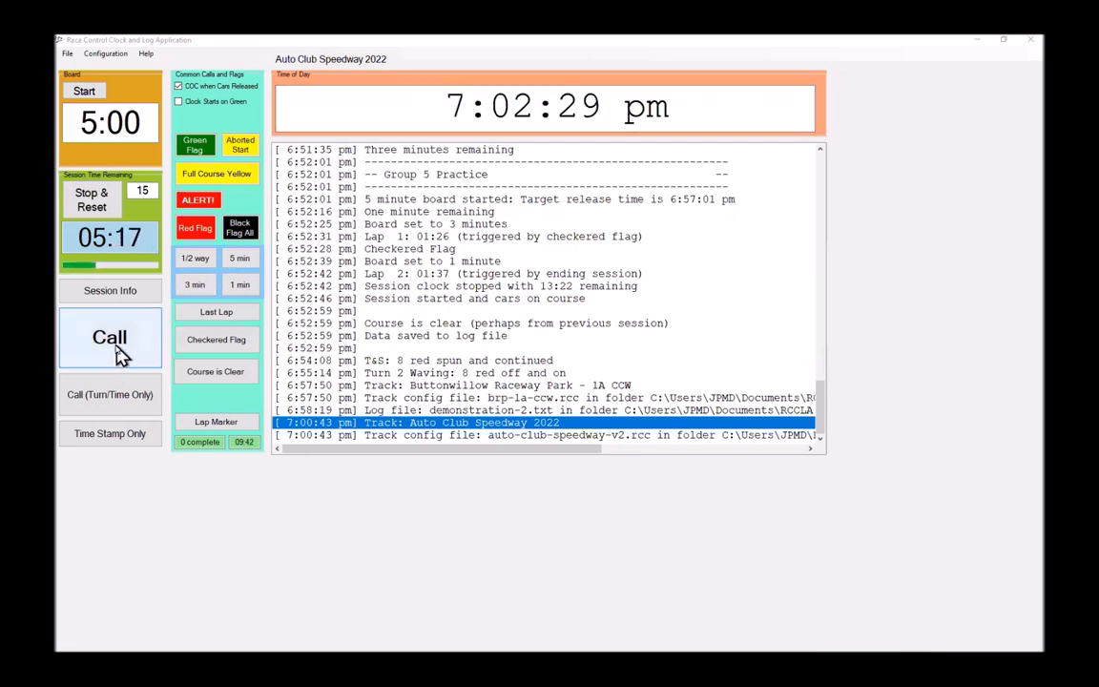
# Step: Log a Turn 10 call: car 698, gold and white, spun and continued
pyautogui.click(110, 337)
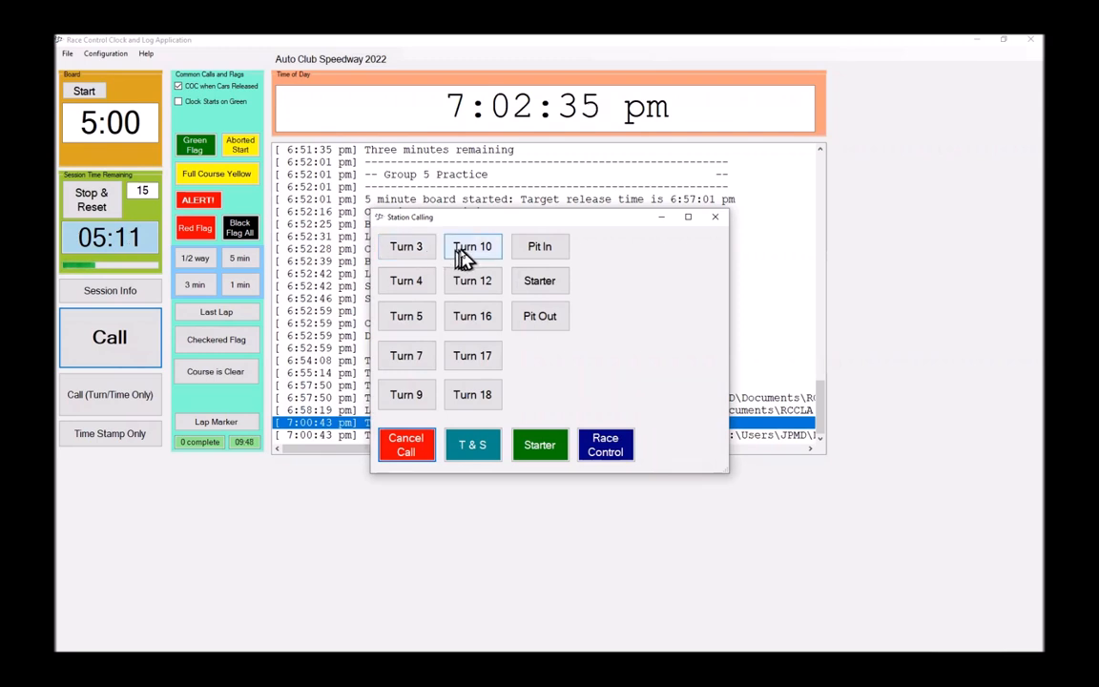
pyautogui.click(472, 246)
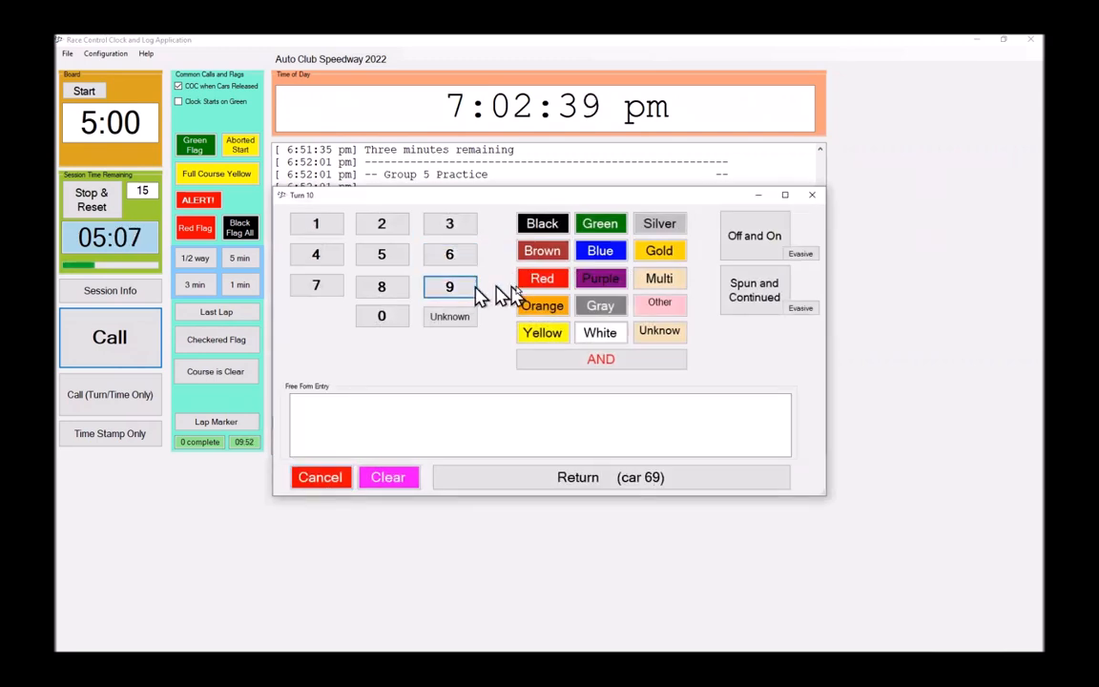
pyautogui.click(381, 287)
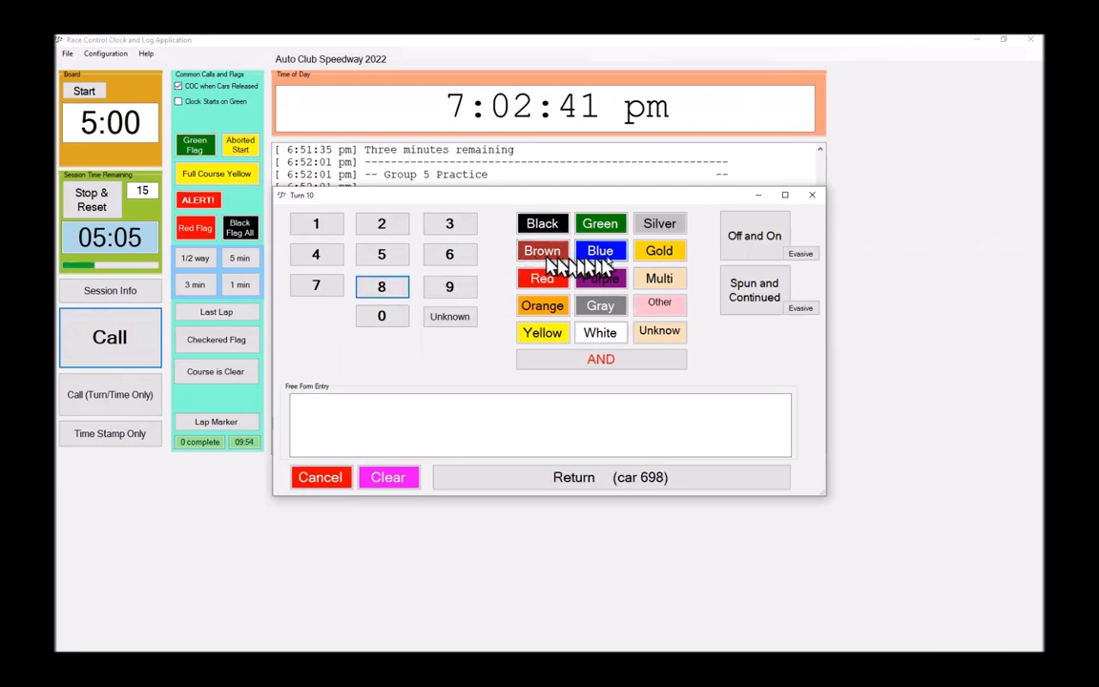
pyautogui.click(658, 250)
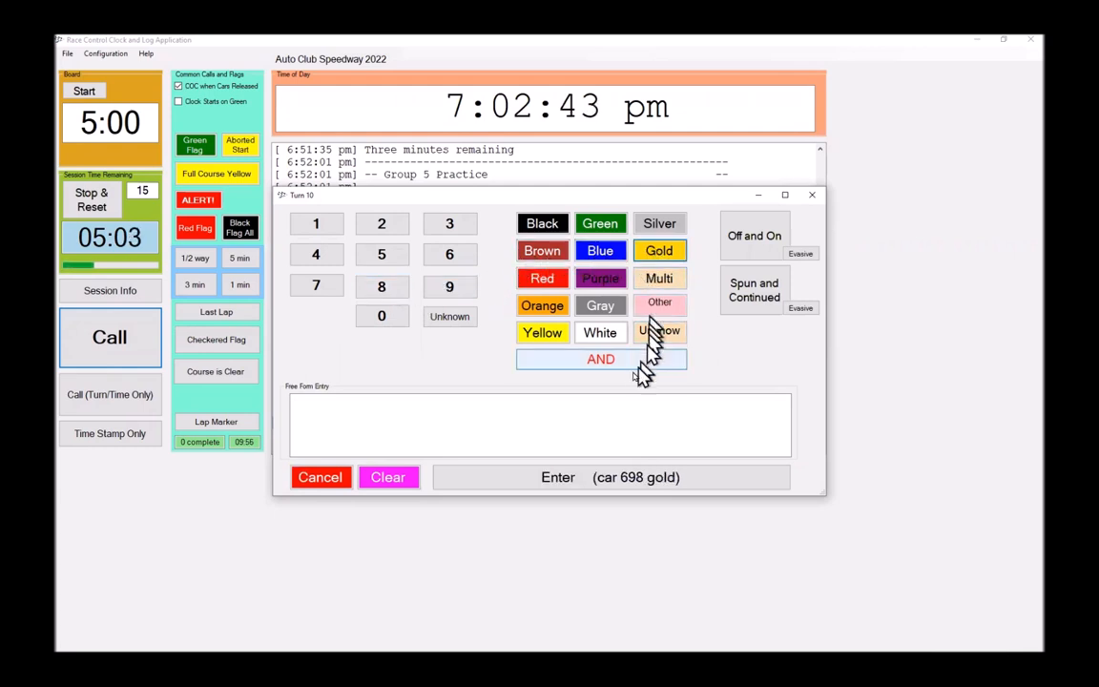
pyautogui.click(599, 332)
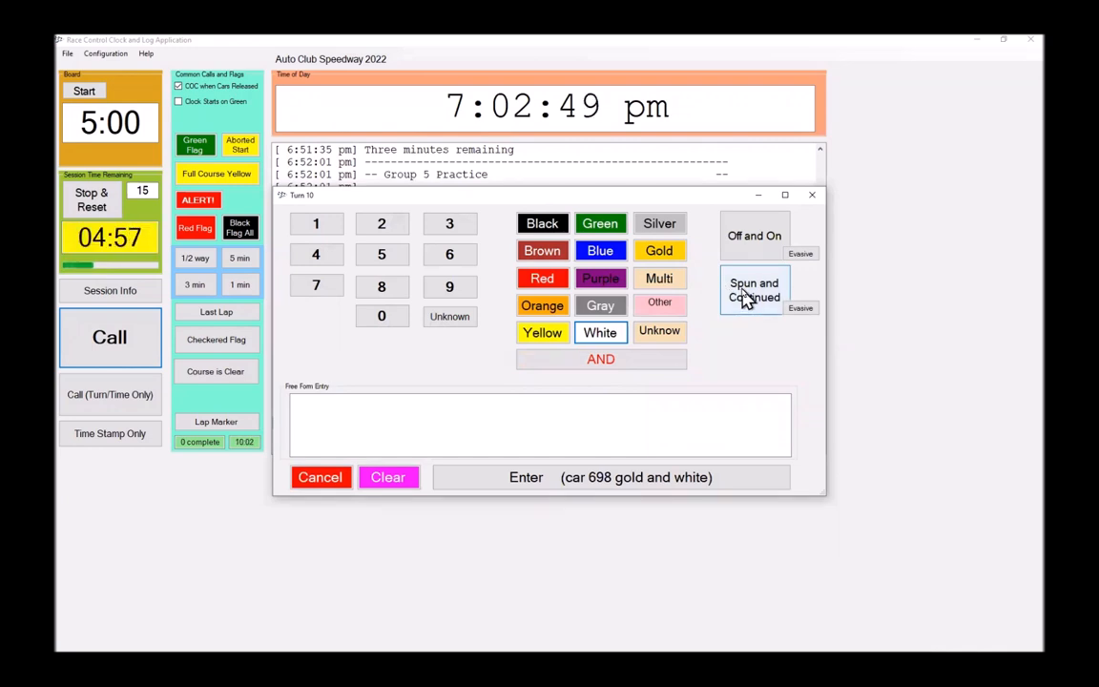
pyautogui.click(525, 476)
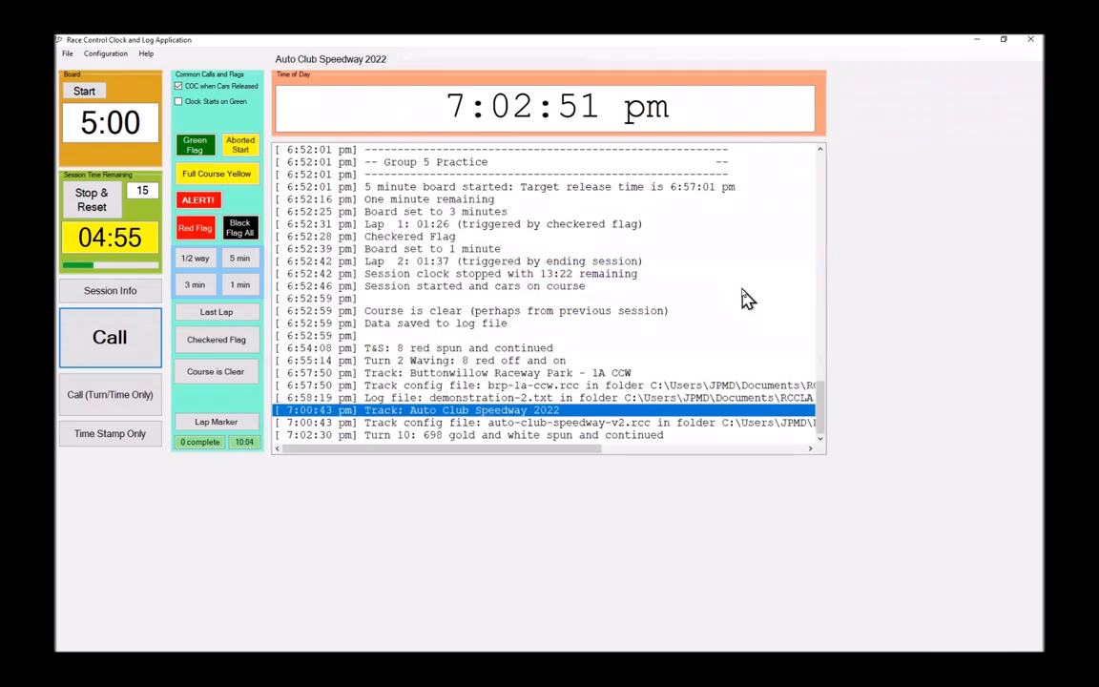